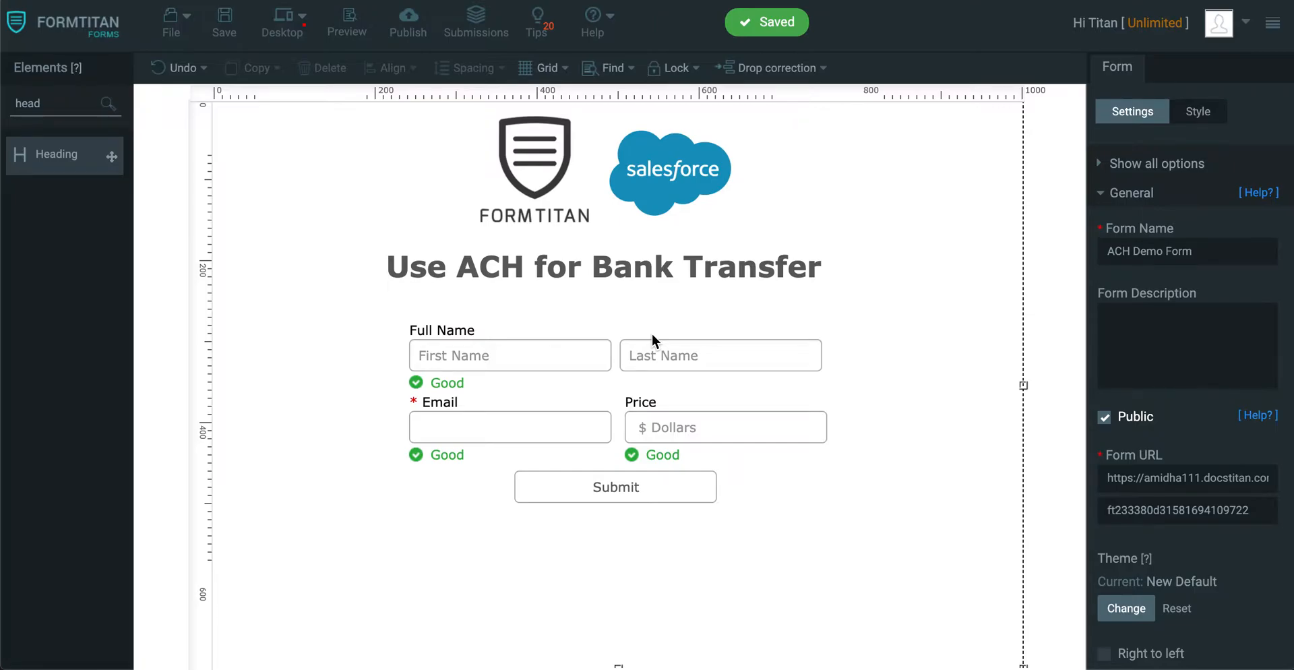
# - Expand all form setting categories after inspecting the Email and Price field settings
pyautogui.click(1155, 162)
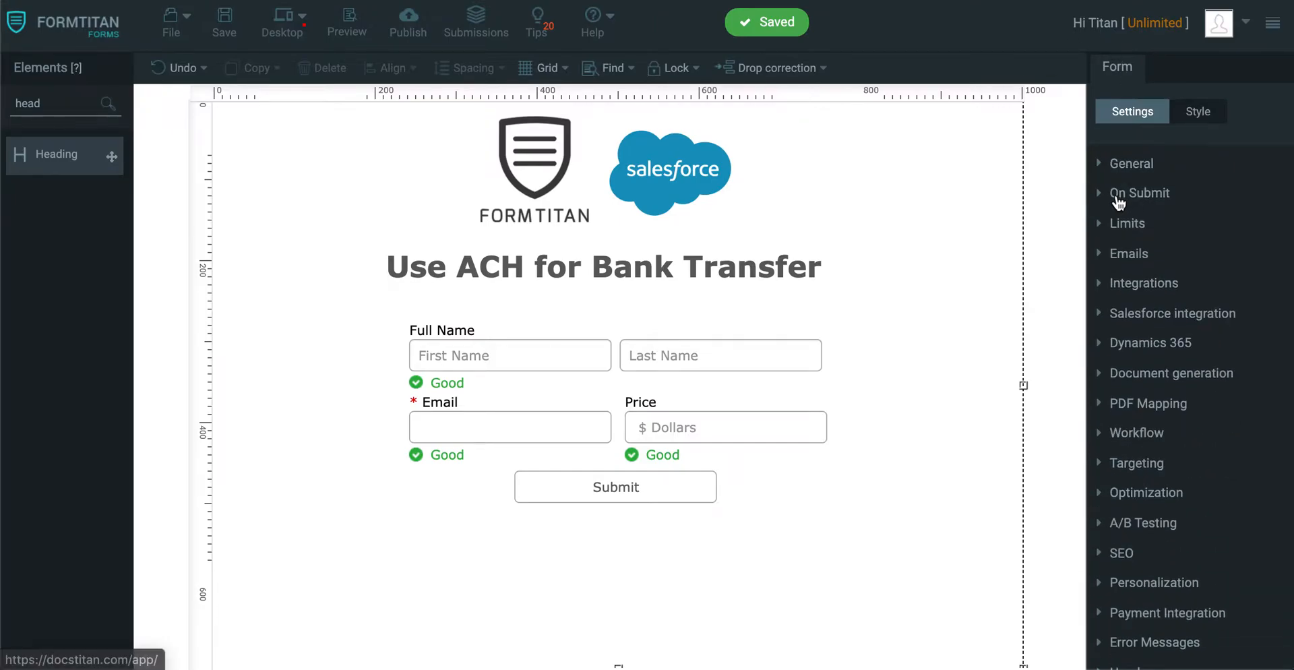
pyautogui.click(510, 427)
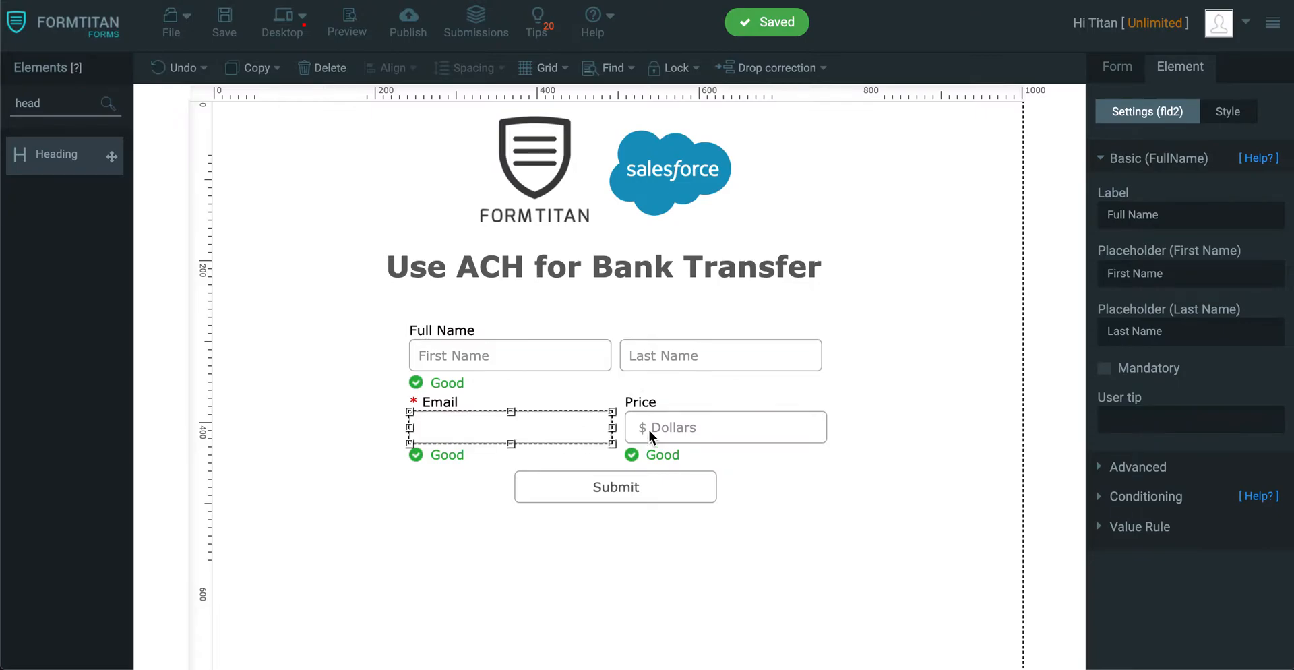
pyautogui.click(724, 427)
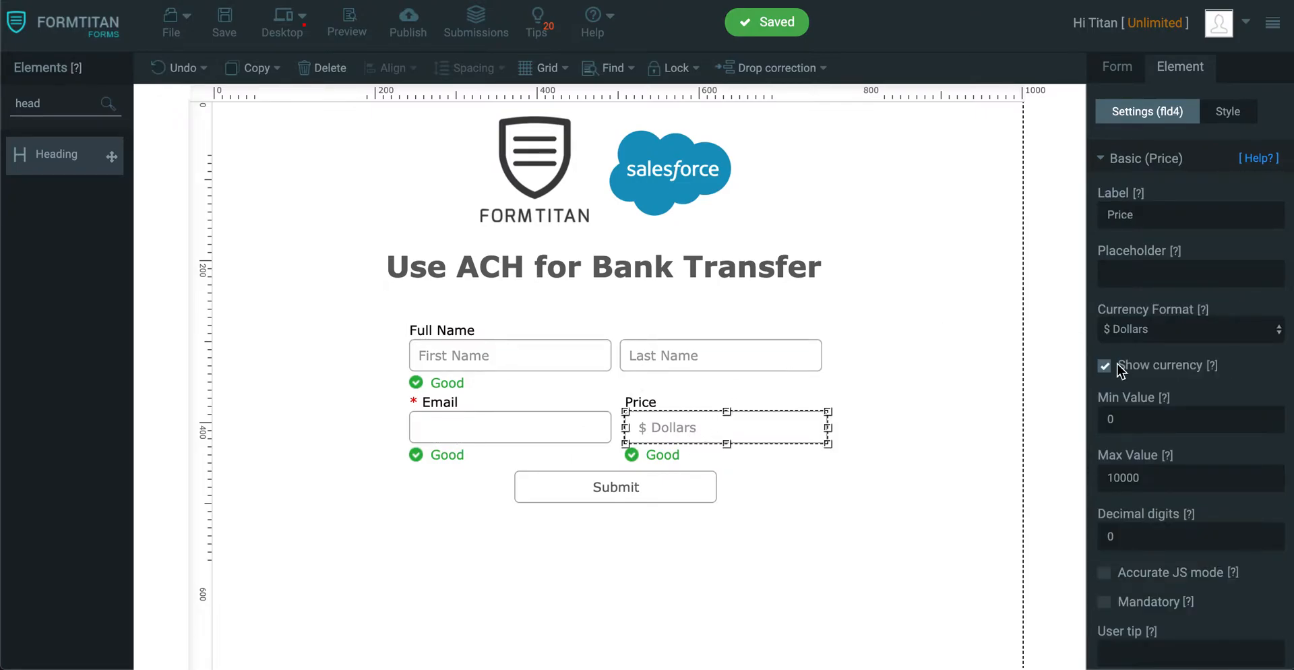
pyautogui.click(1117, 67)
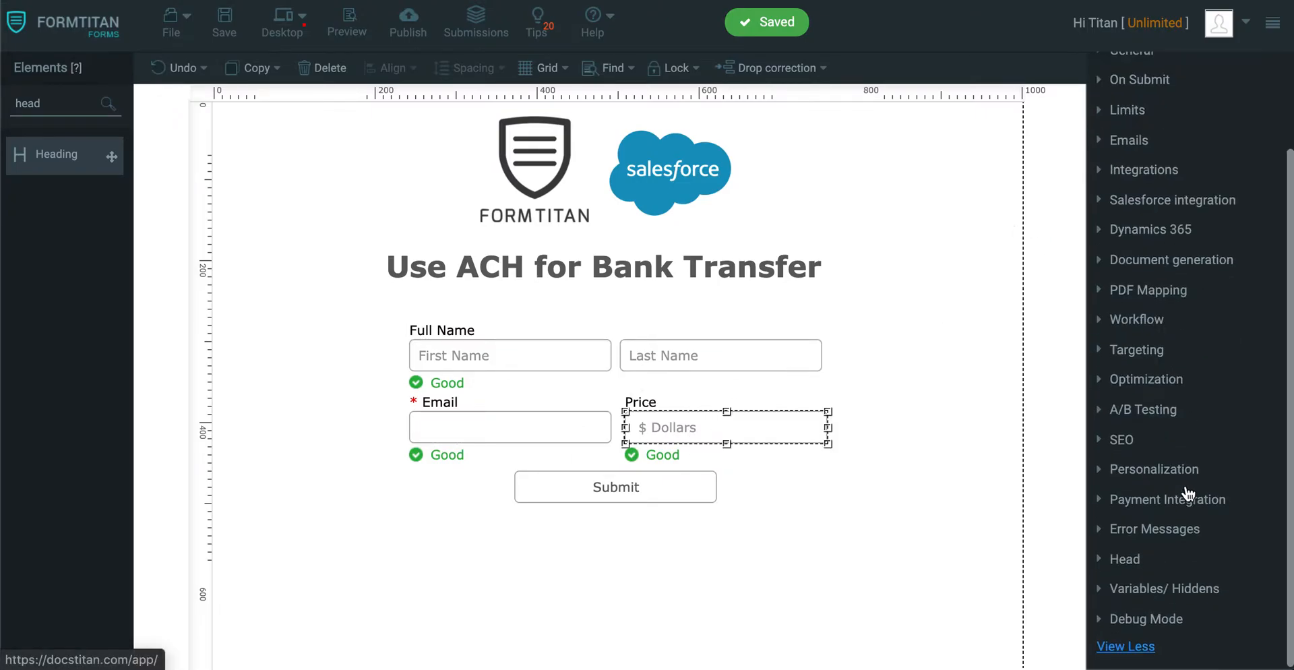
pyautogui.moveTo(1202, 590)
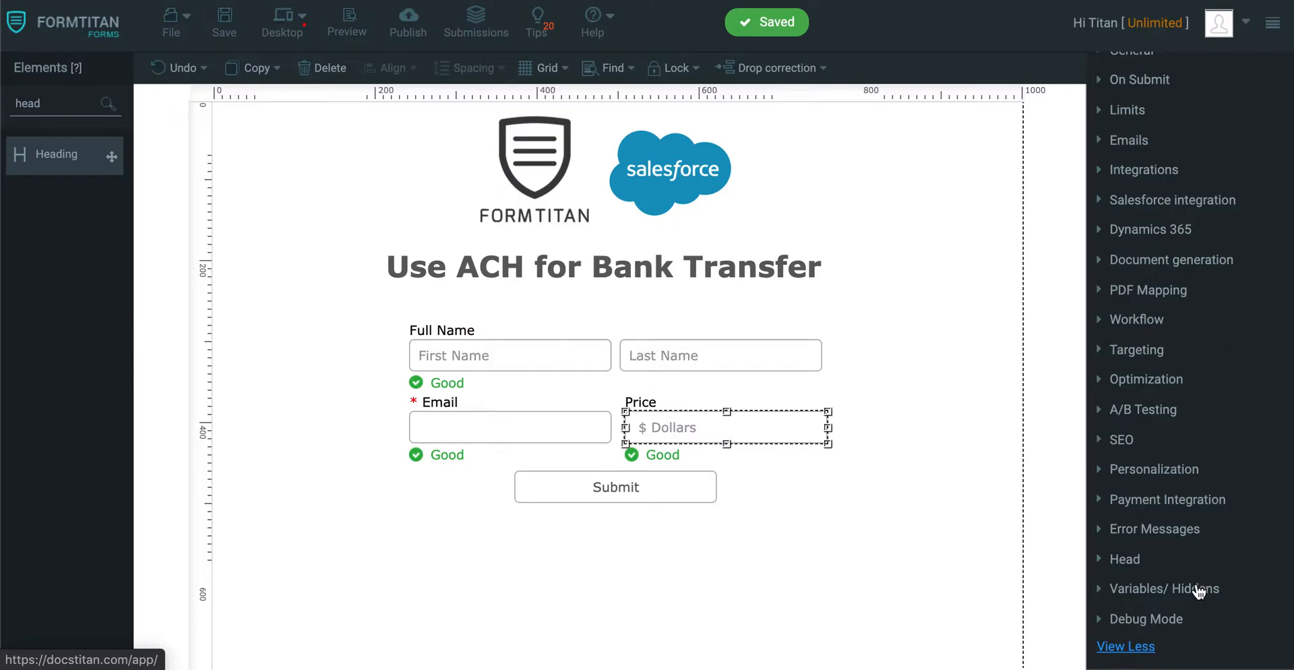
# - Enable Payment Integration and open its wizard on the General step with Dollars currency
pyautogui.click(1166, 499)
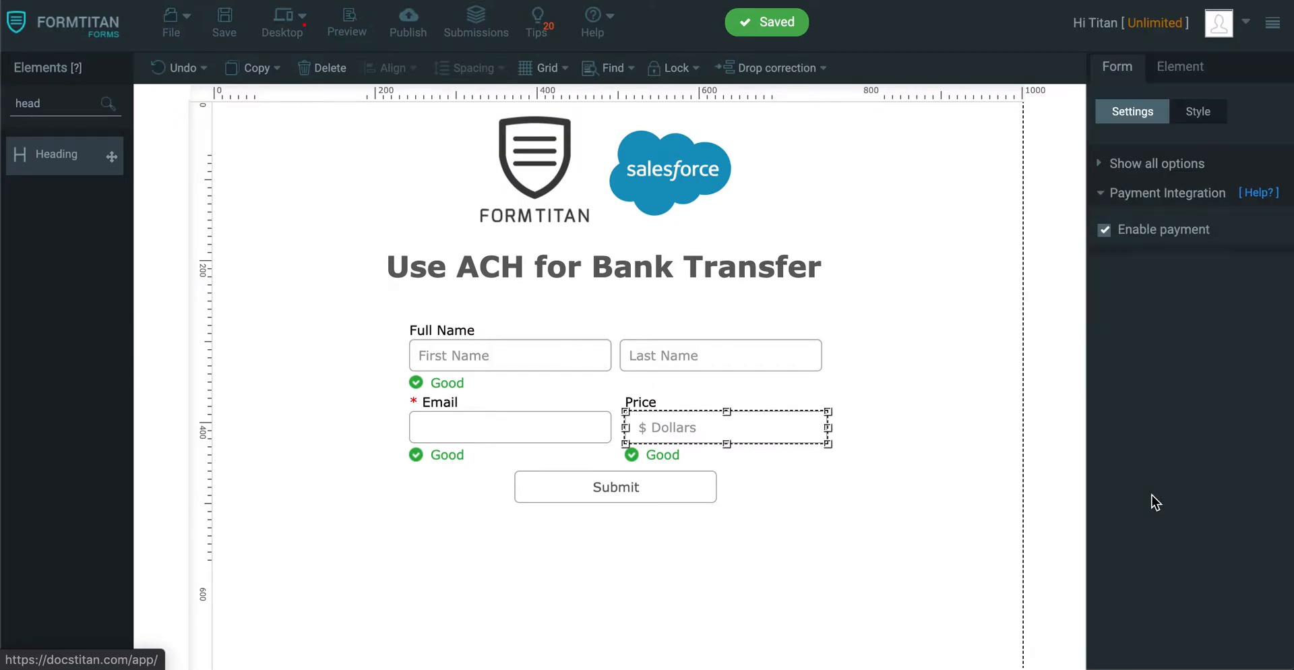
pyautogui.click(1146, 303)
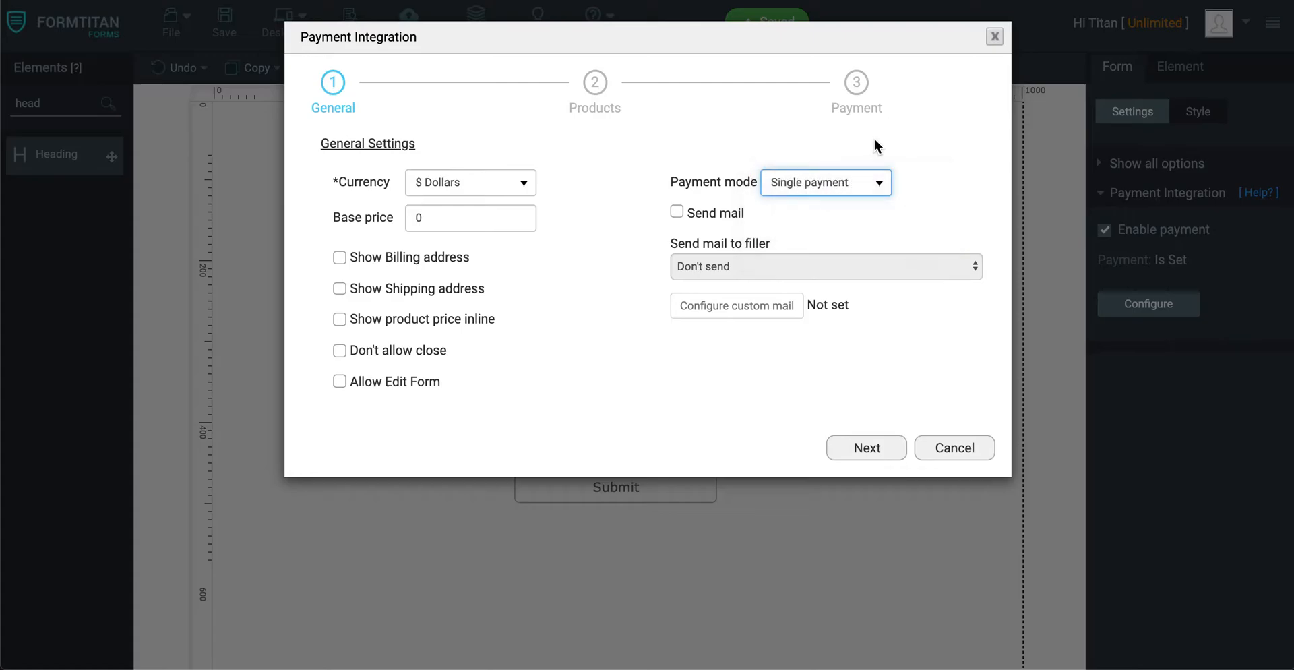
# - Advance to the Products step and mark the Price field for use as a product
pyautogui.click(865, 447)
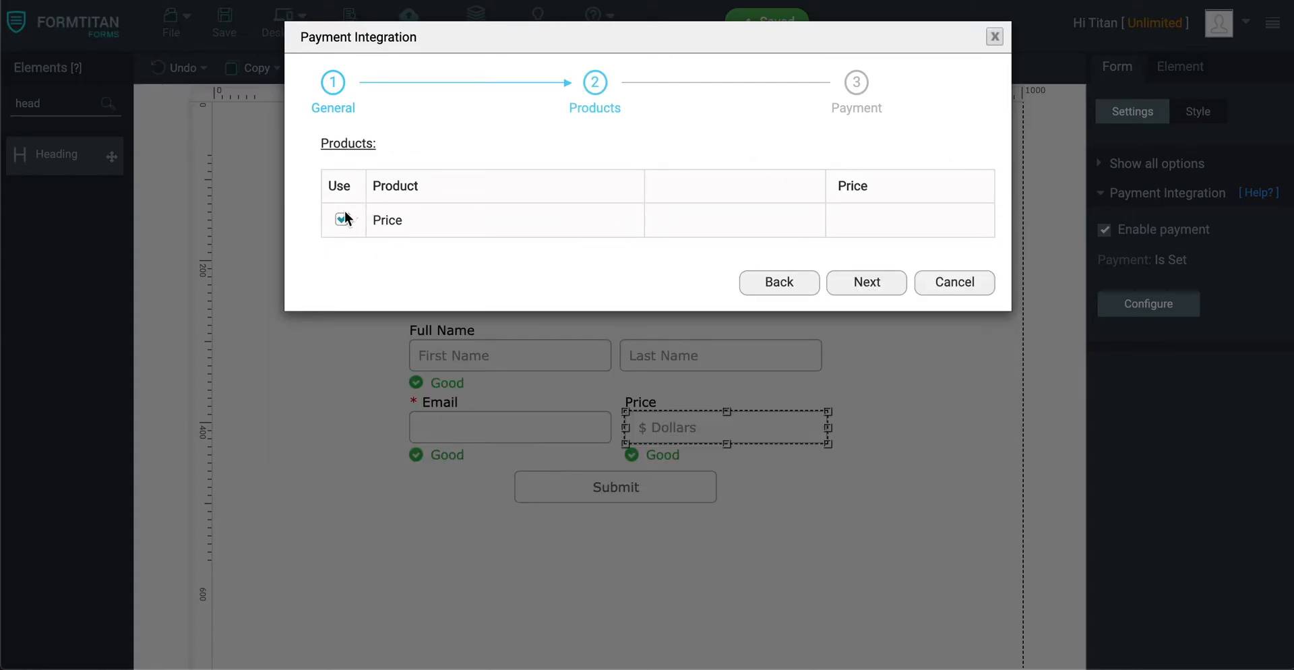
pyautogui.click(341, 220)
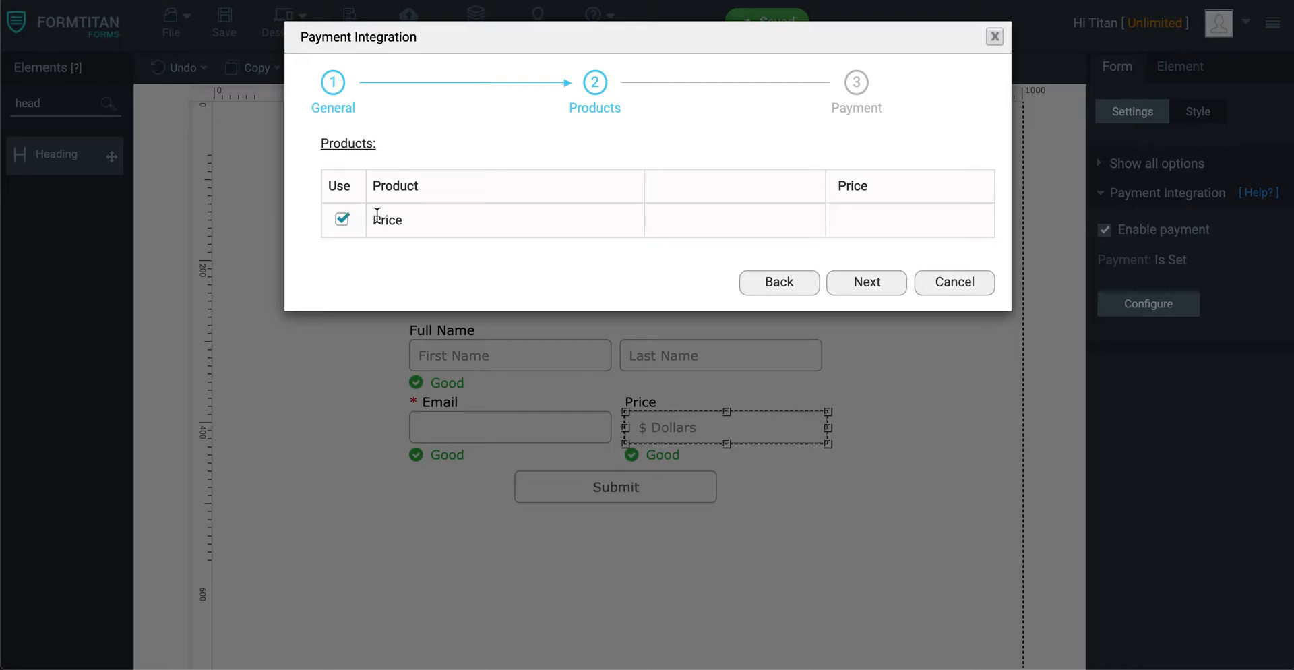
pyautogui.moveTo(535, 229)
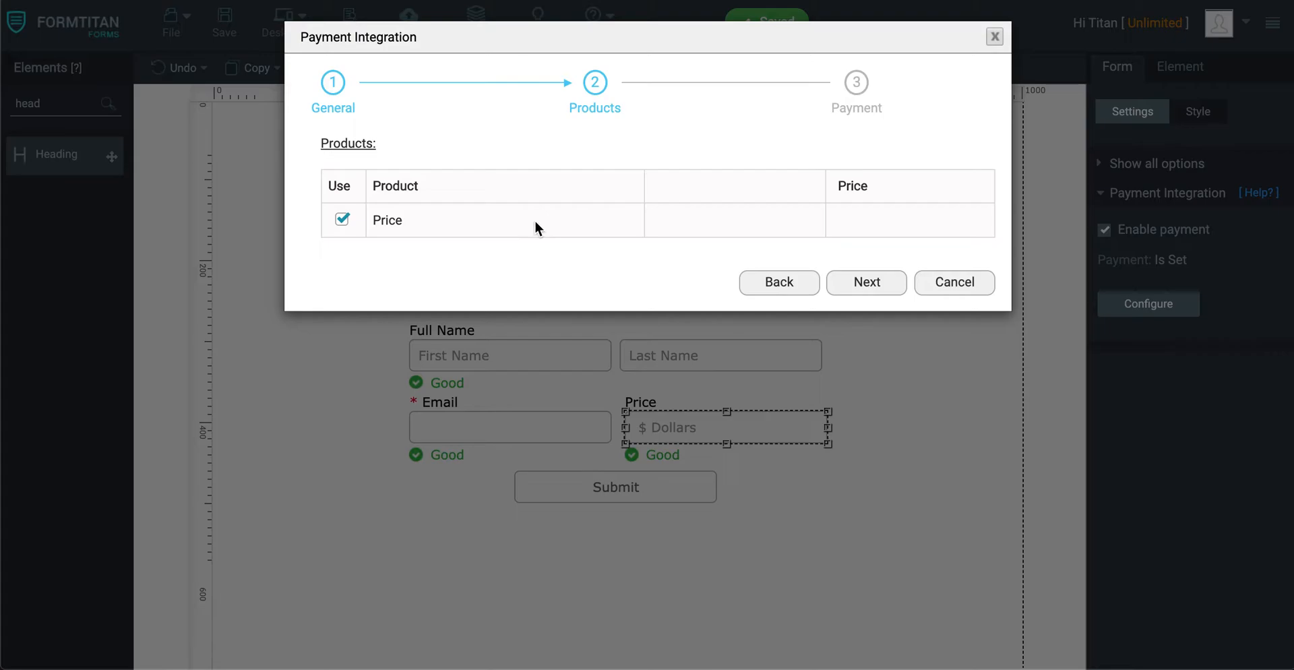
pyautogui.moveTo(864, 281)
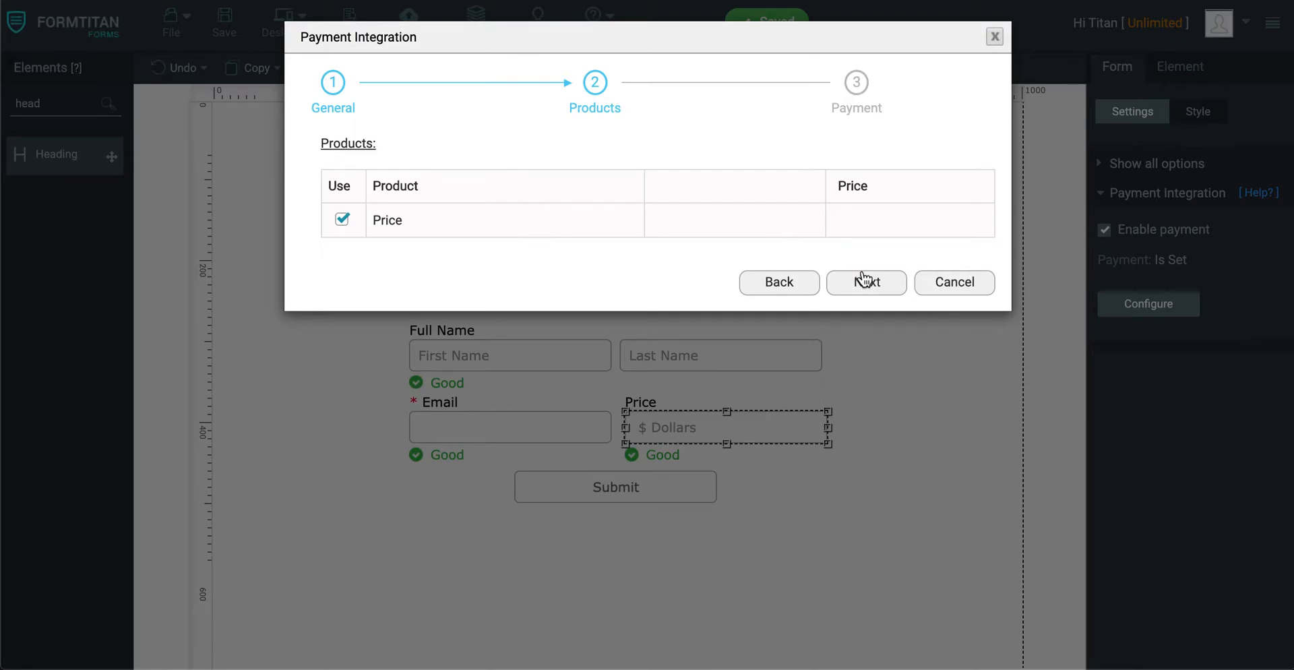
# - Advance to the Payment step and reveal Stripe's test key parameters
pyautogui.click(866, 283)
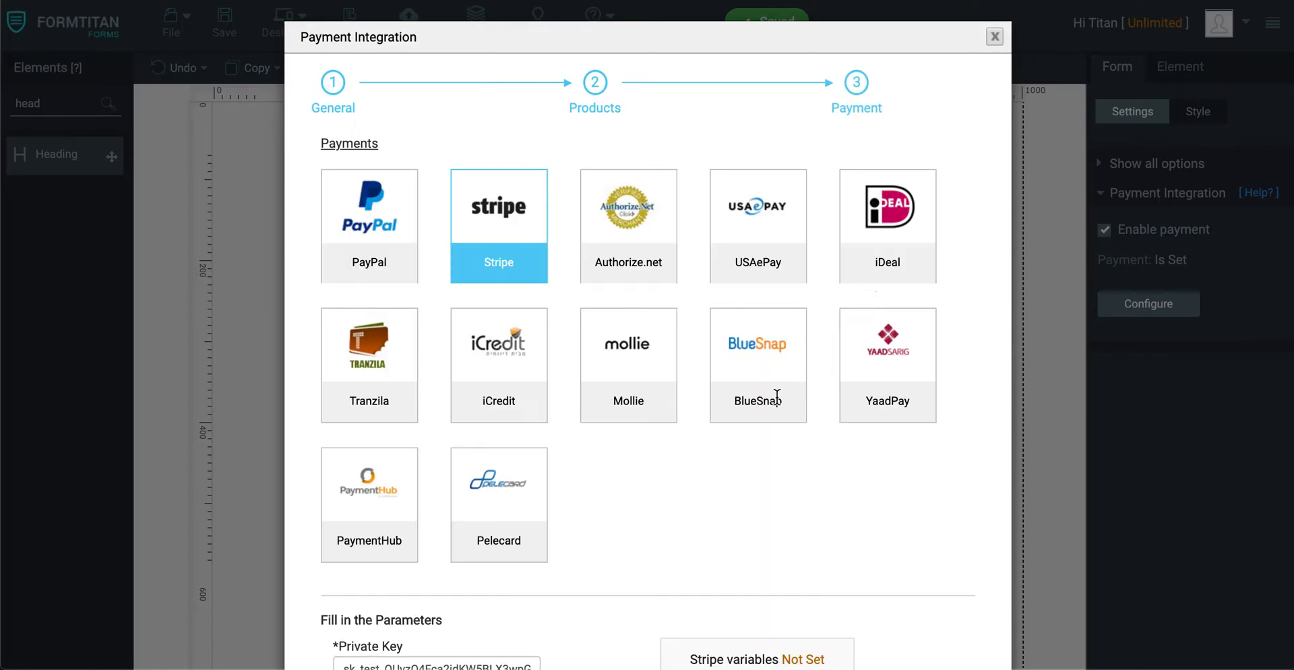
pyautogui.scroll(-3)
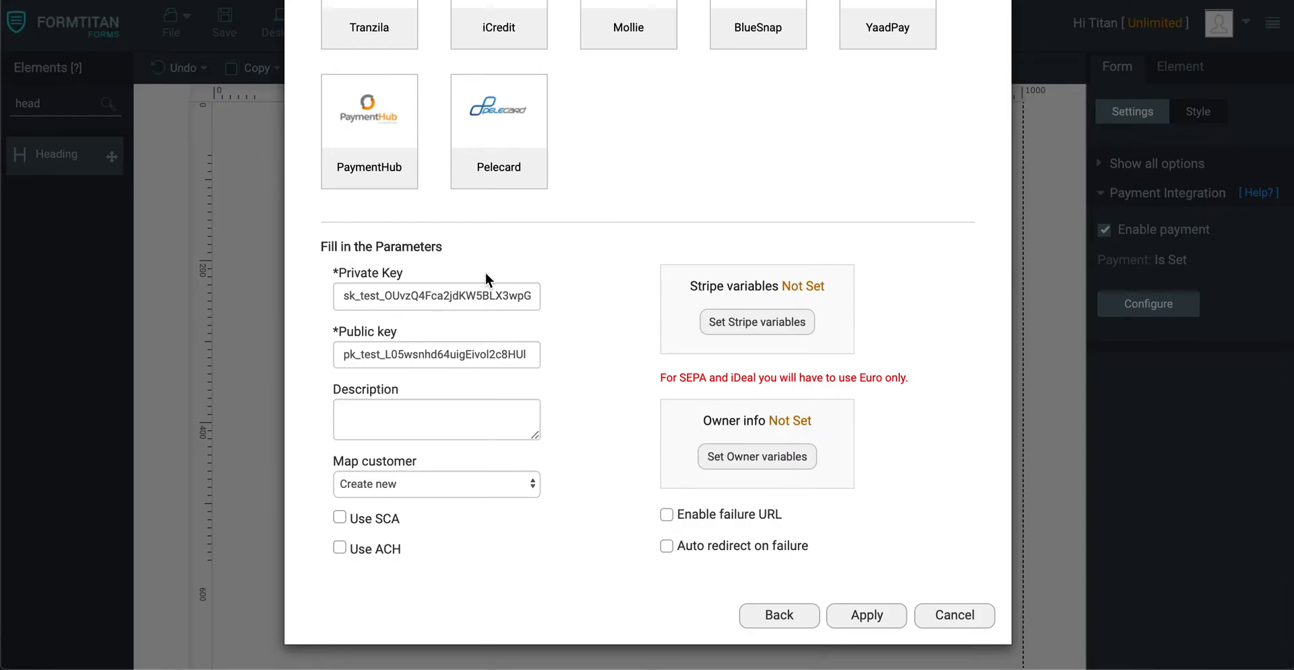
pyautogui.moveTo(453, 464)
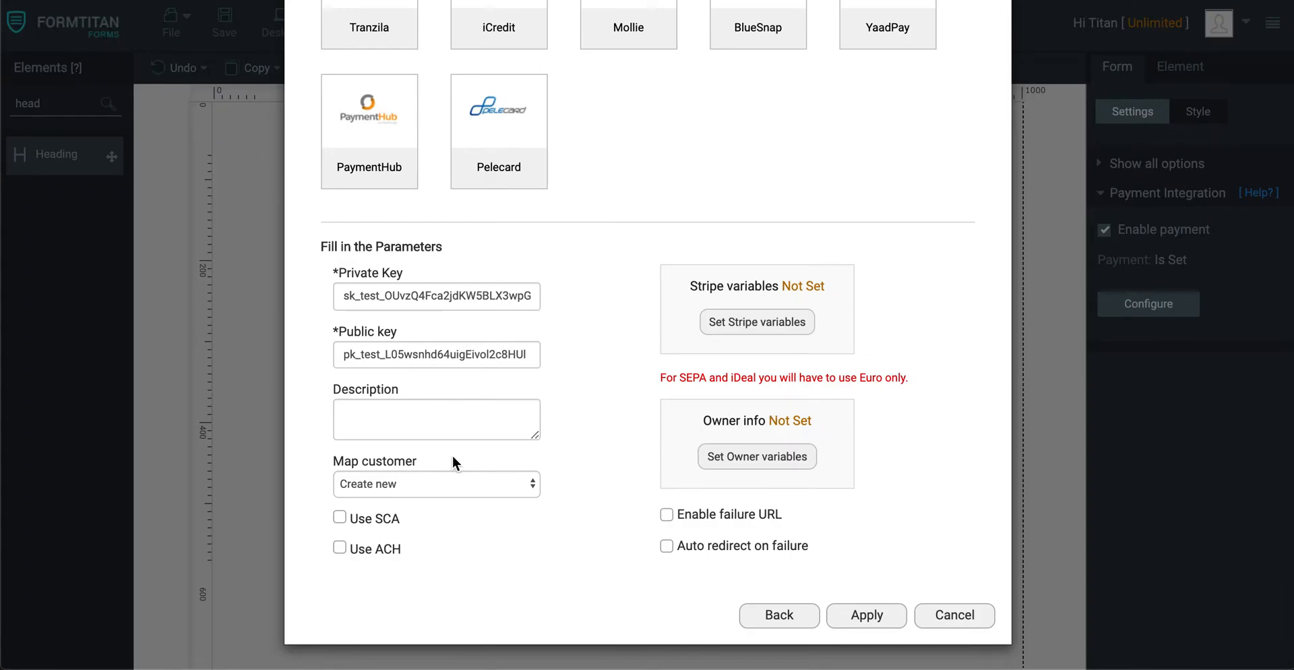
pyautogui.moveTo(339, 563)
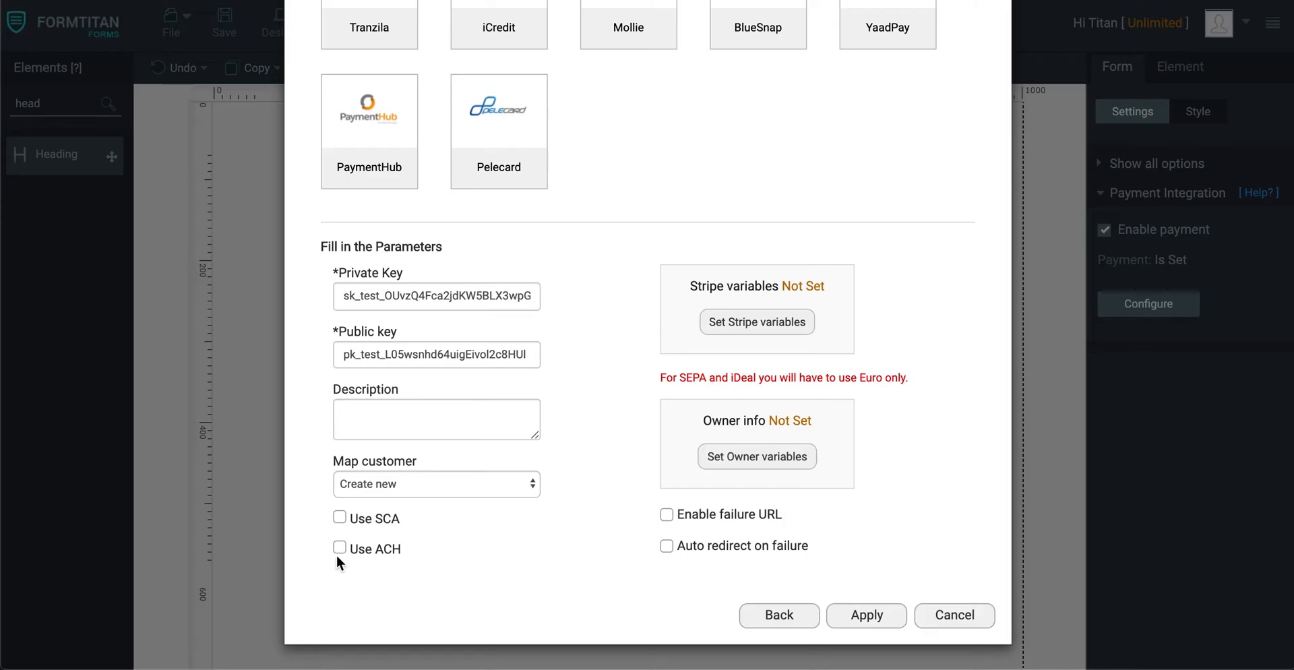
# - Apply Stripe settings with Use ACH on, credit card disabled and ACH bank transfer allowed
pyautogui.click(339, 547)
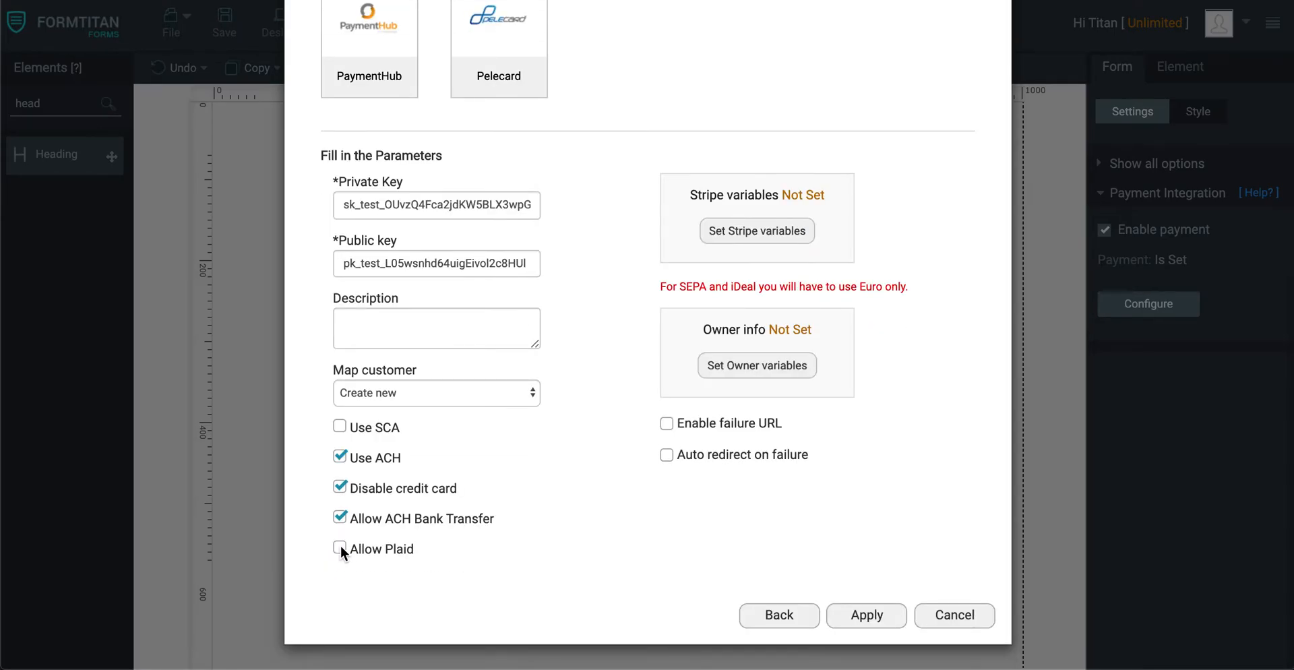
pyautogui.click(339, 487)
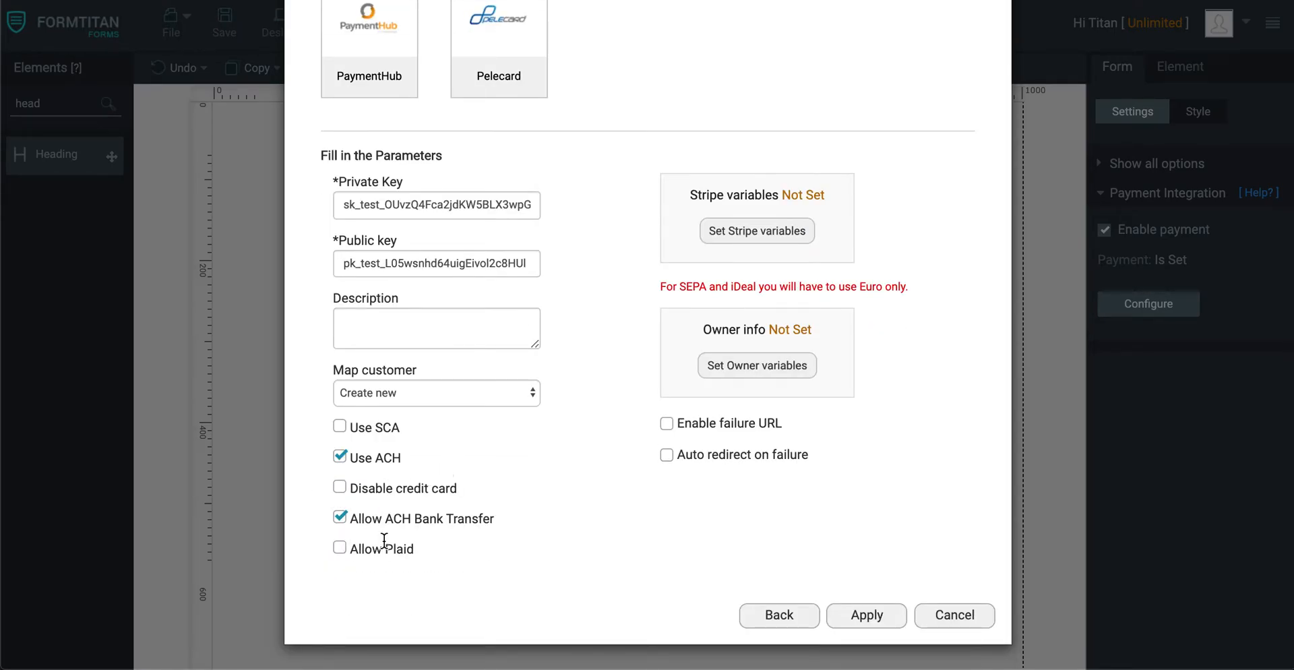
pyautogui.moveTo(359, 565)
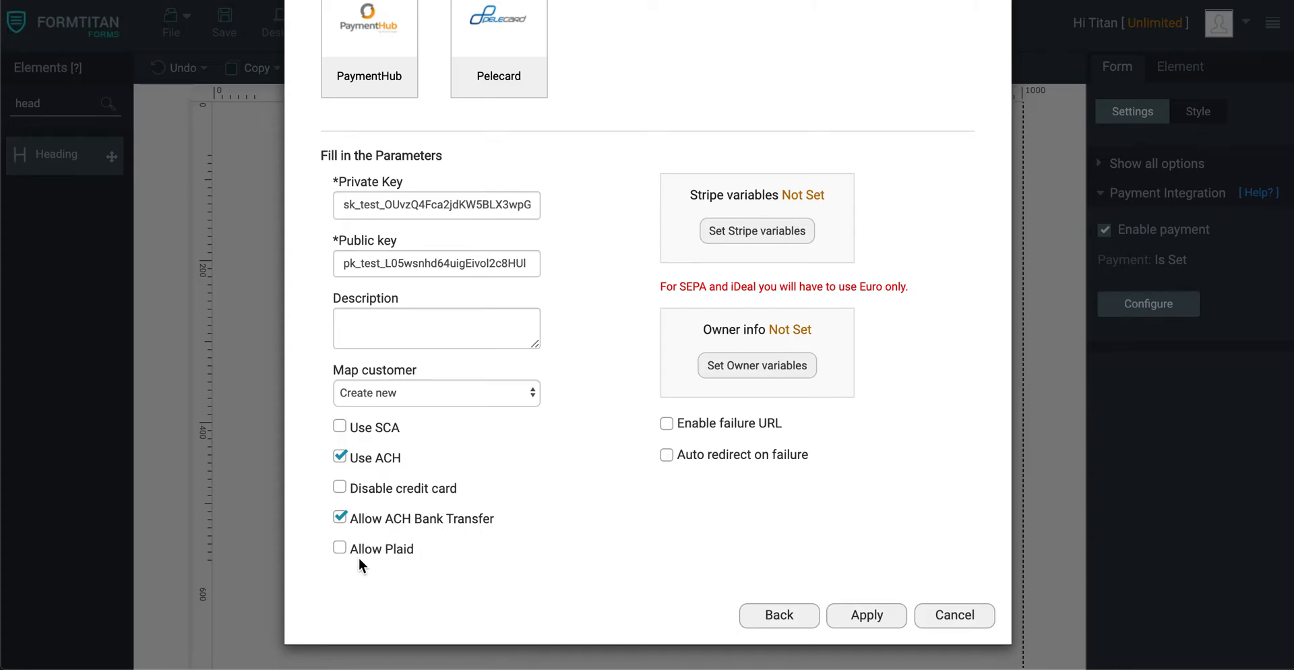
pyautogui.moveTo(339, 487)
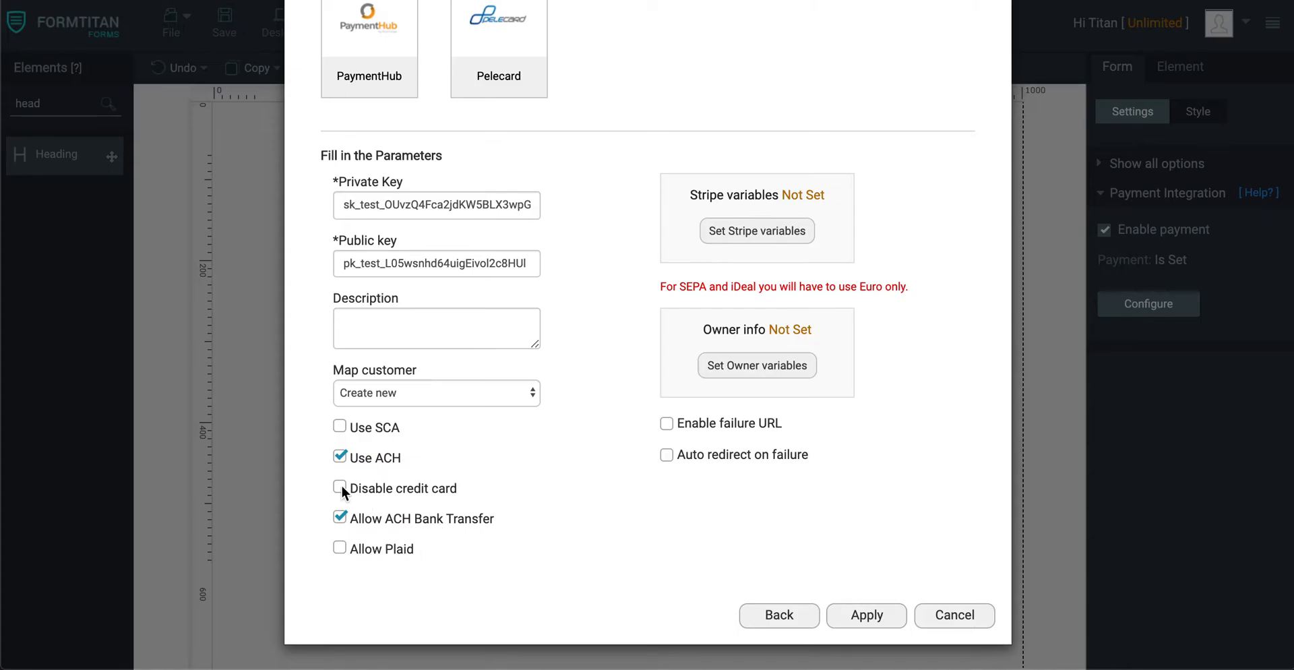
pyautogui.click(339, 488)
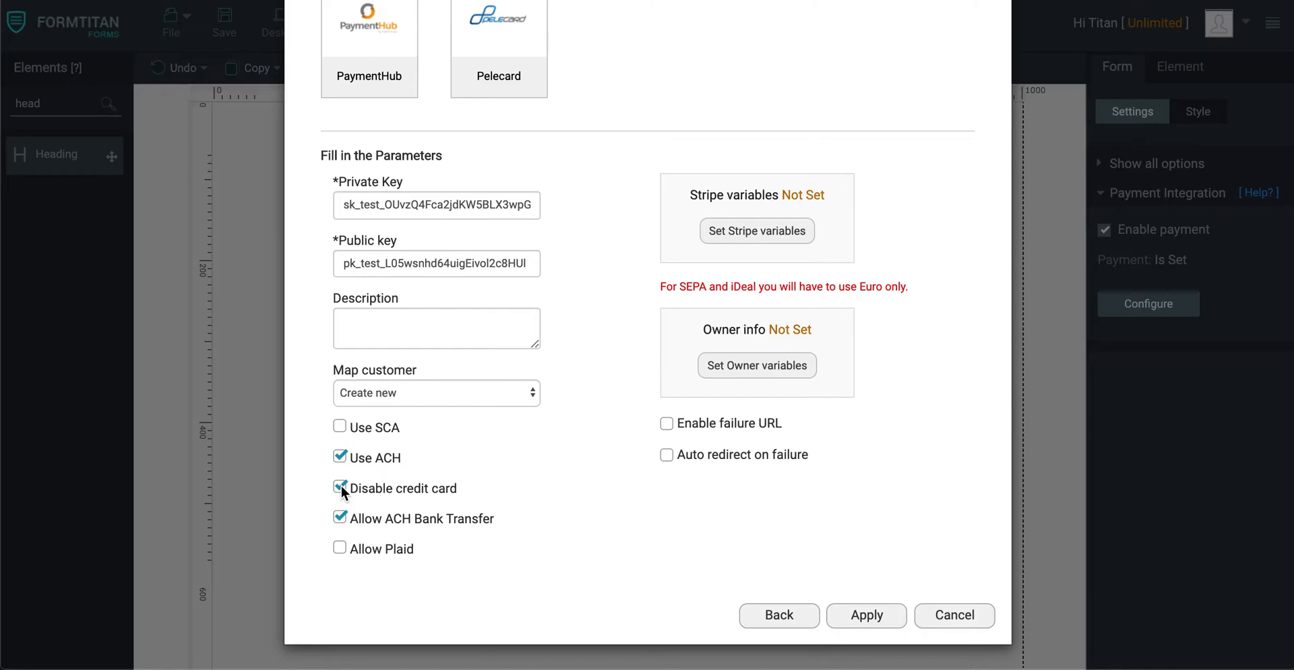
pyautogui.click(339, 488)
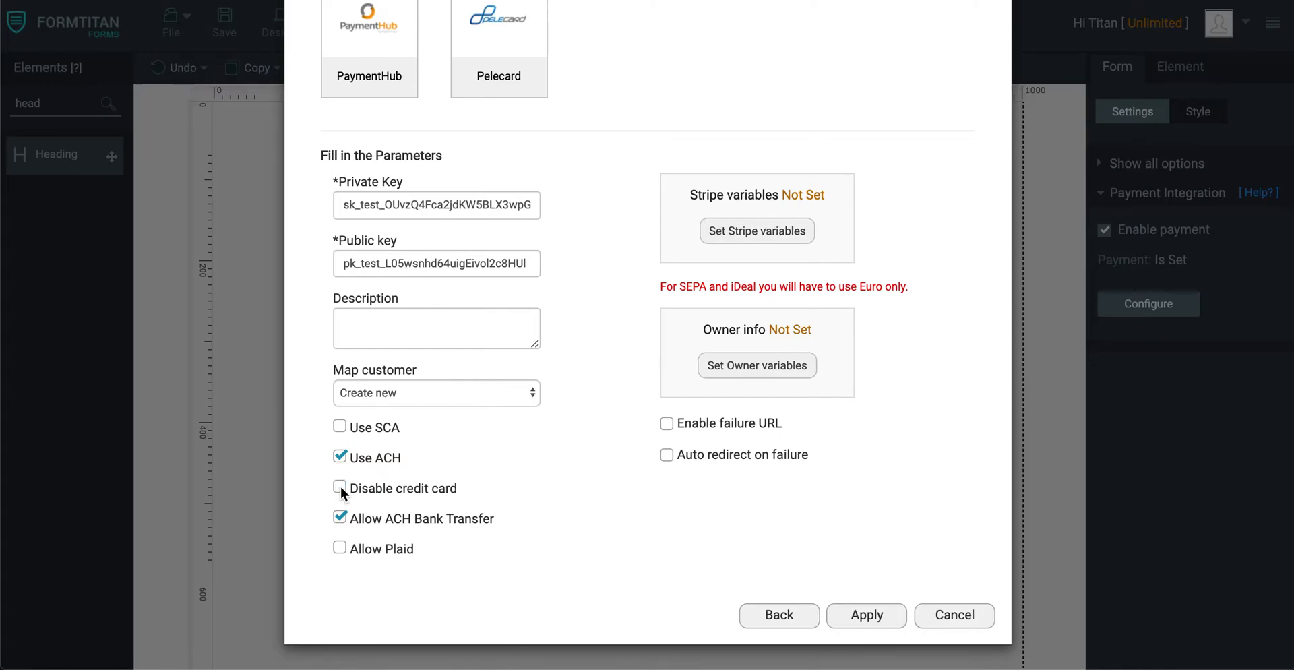
pyautogui.click(339, 488)
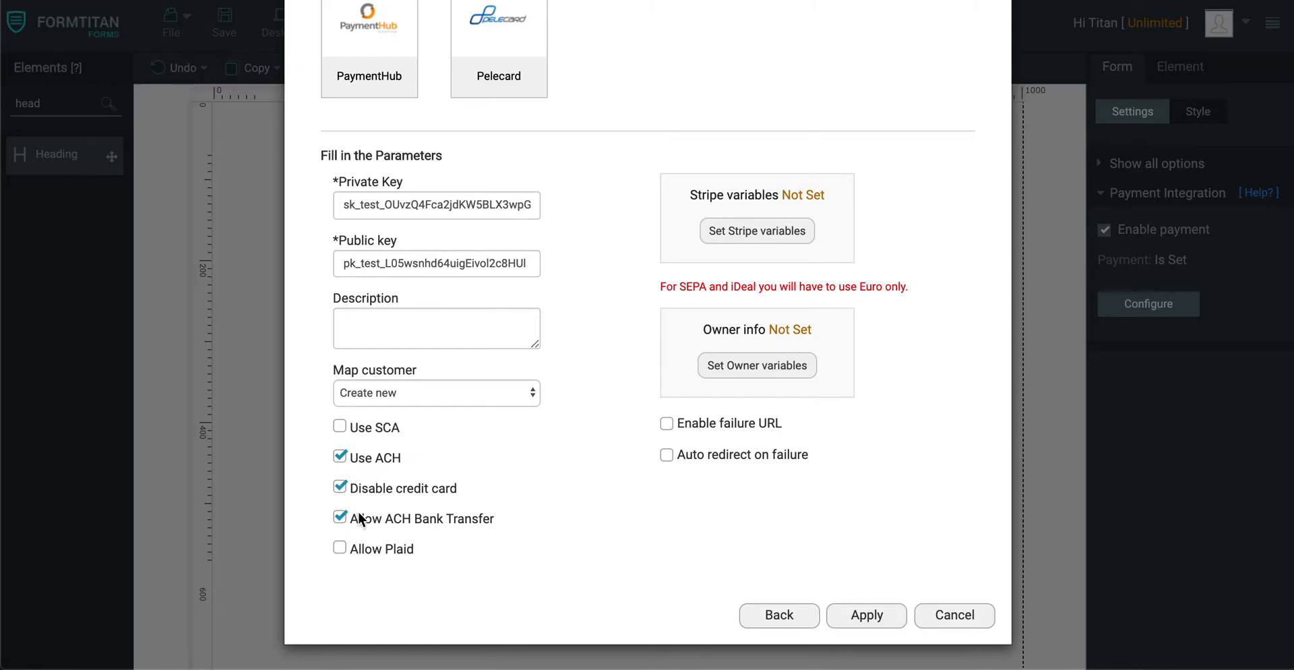
pyautogui.click(338, 548)
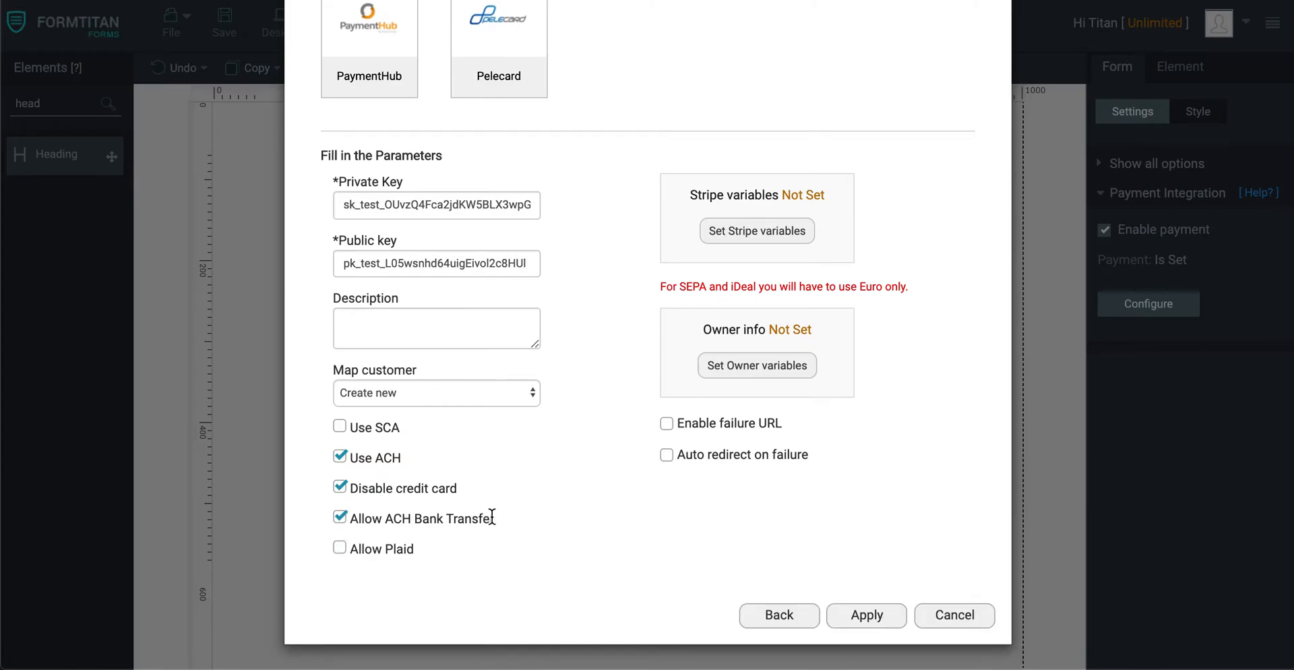
pyautogui.doubleClick(423, 518)
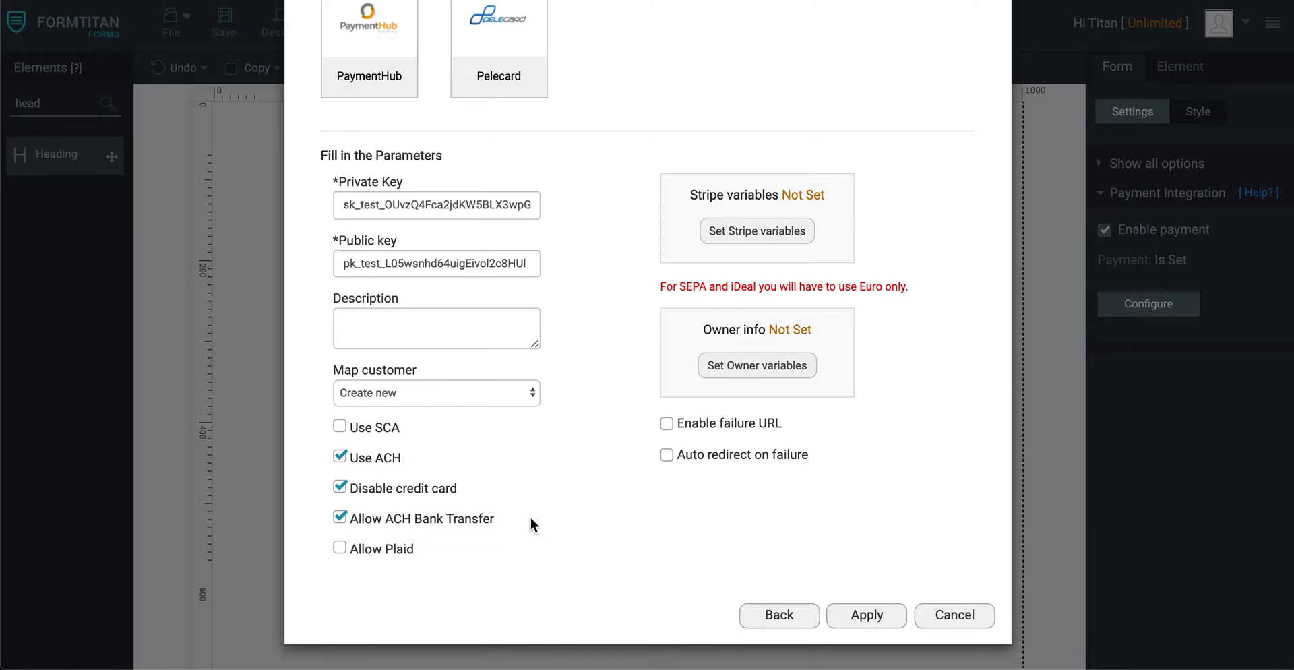
pyautogui.moveTo(816, 553)
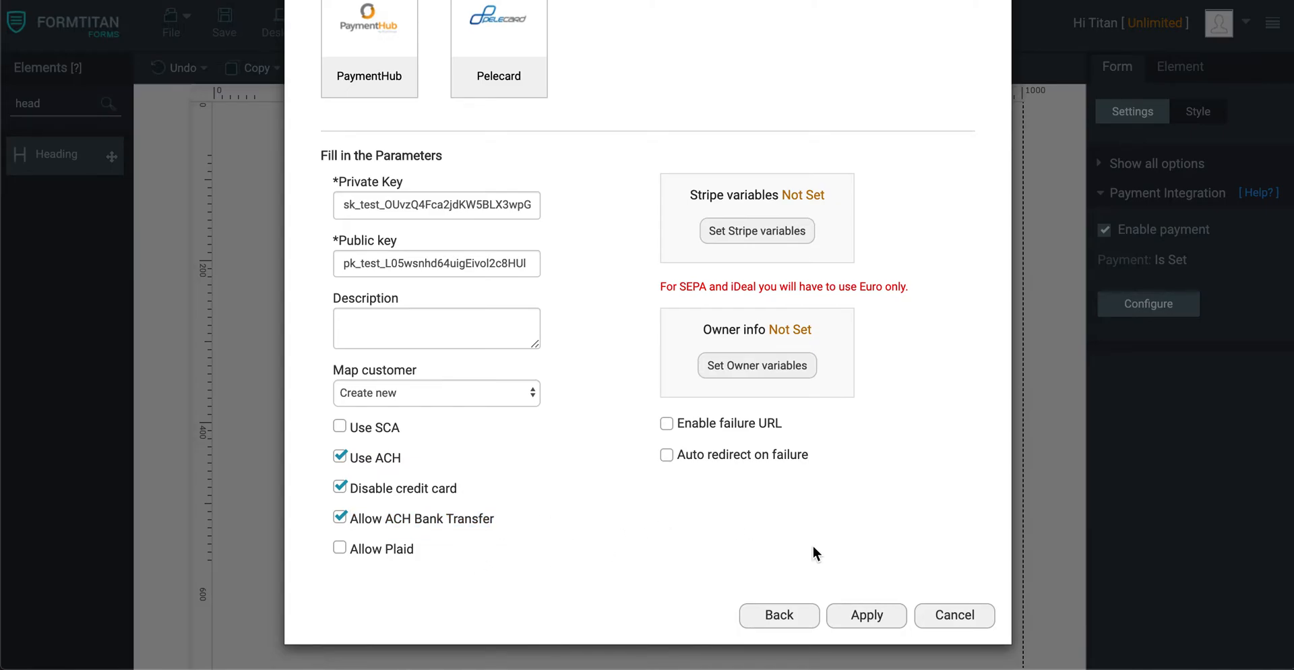
pyautogui.moveTo(866, 615)
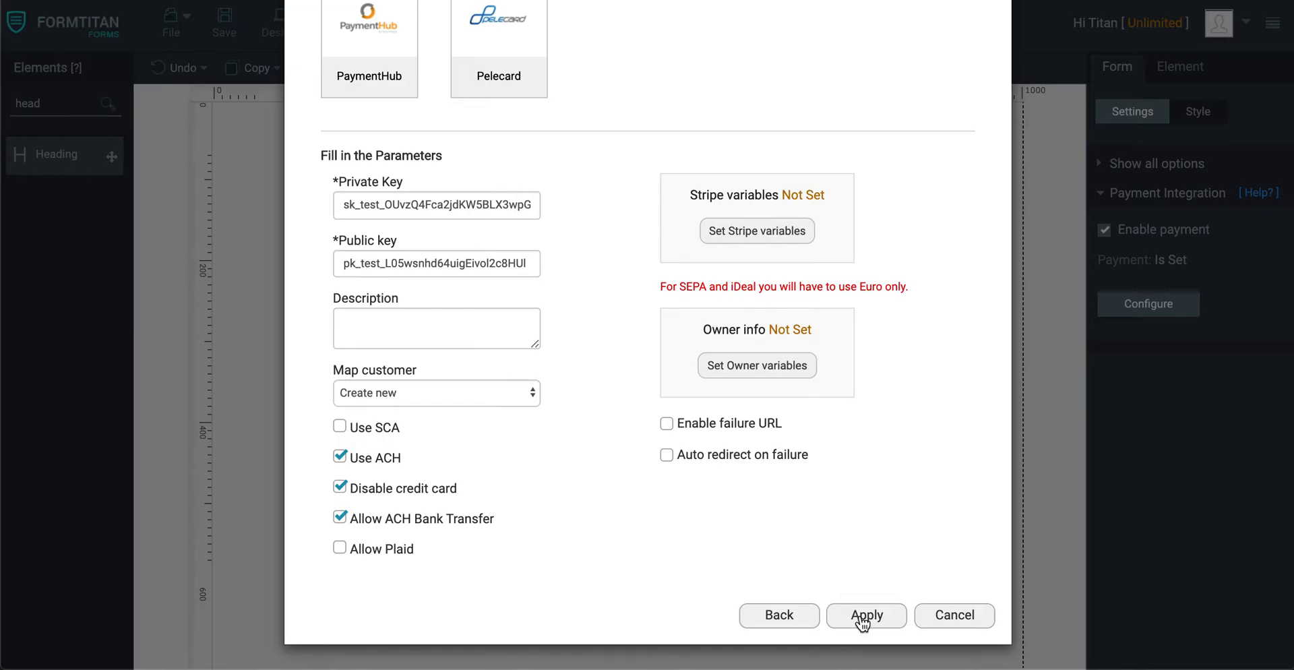
pyautogui.click(867, 616)
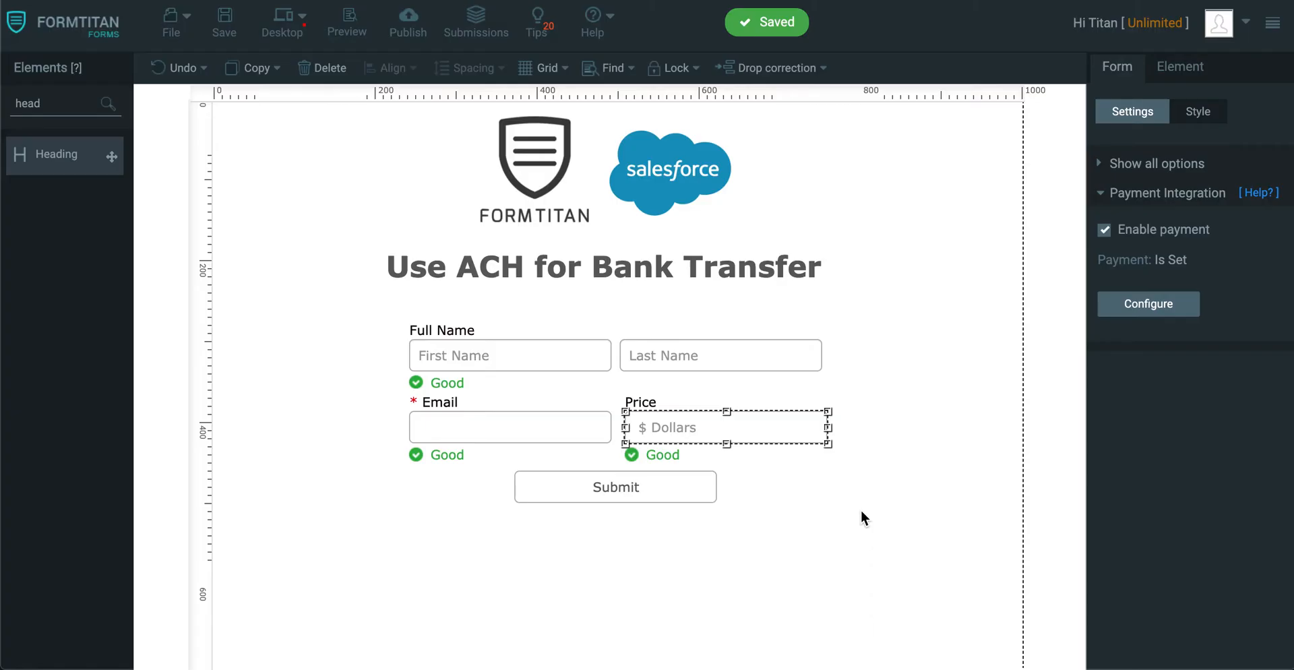
pyautogui.moveTo(538, 22)
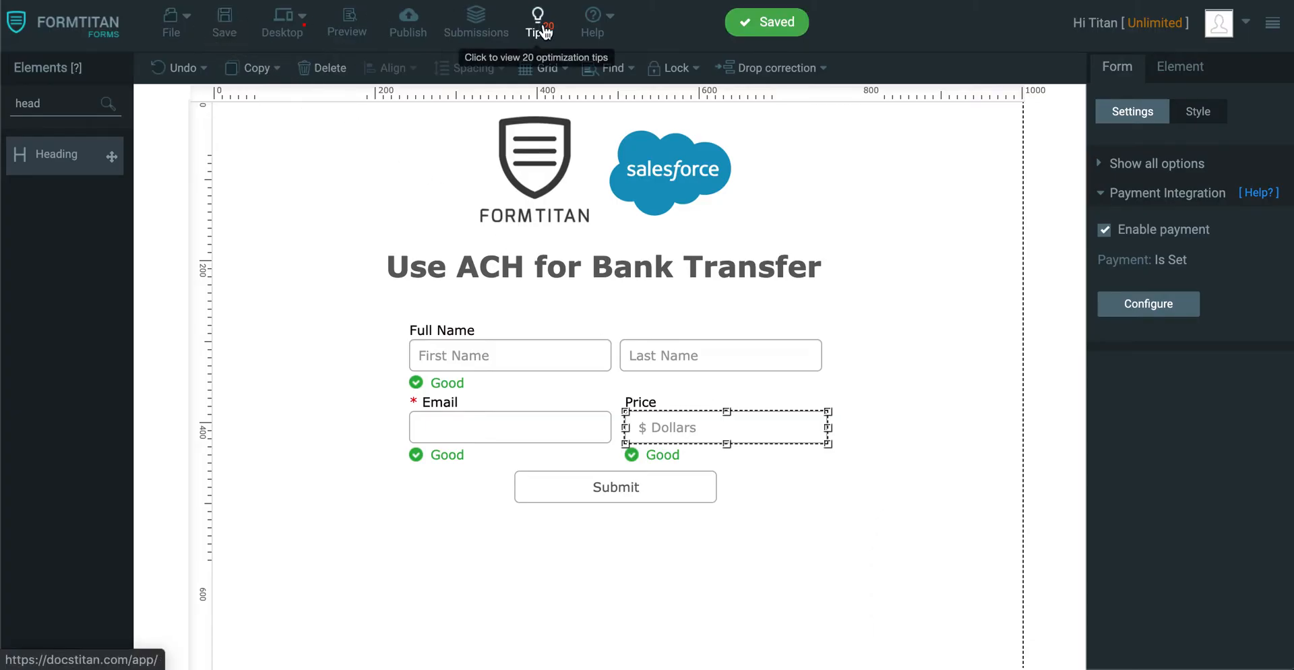
pyautogui.moveTo(346, 20)
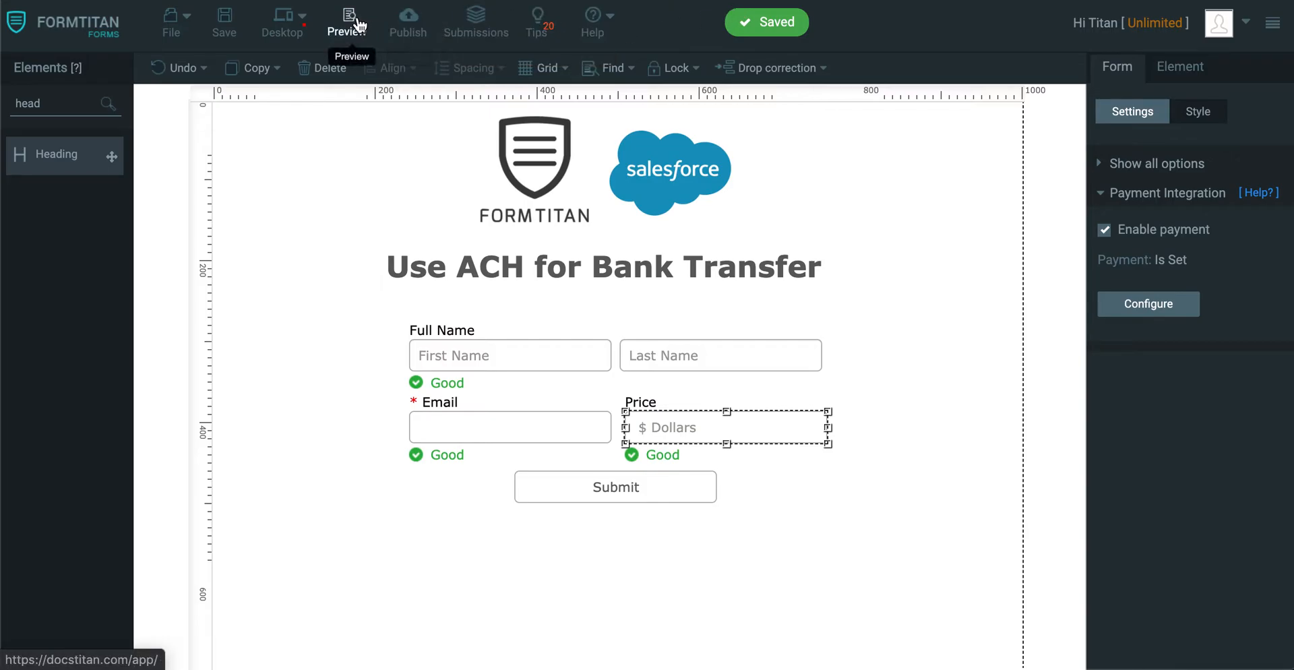
pyautogui.click(347, 18)
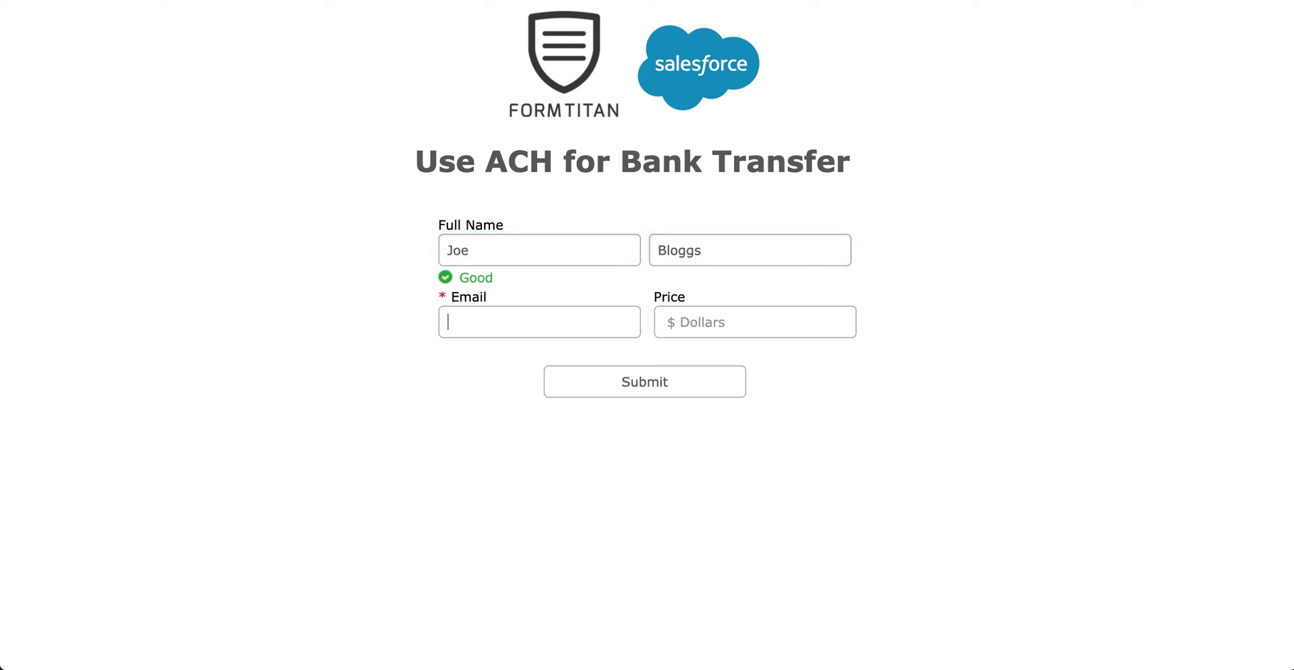
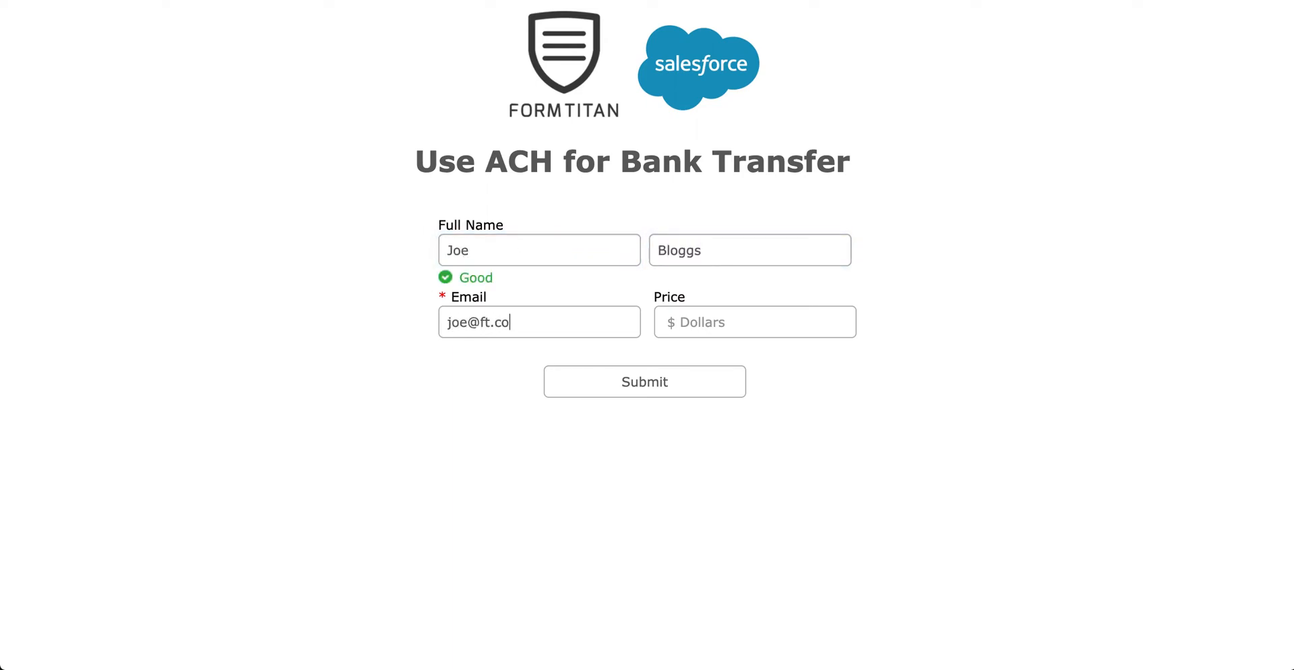
pyautogui.write('10')
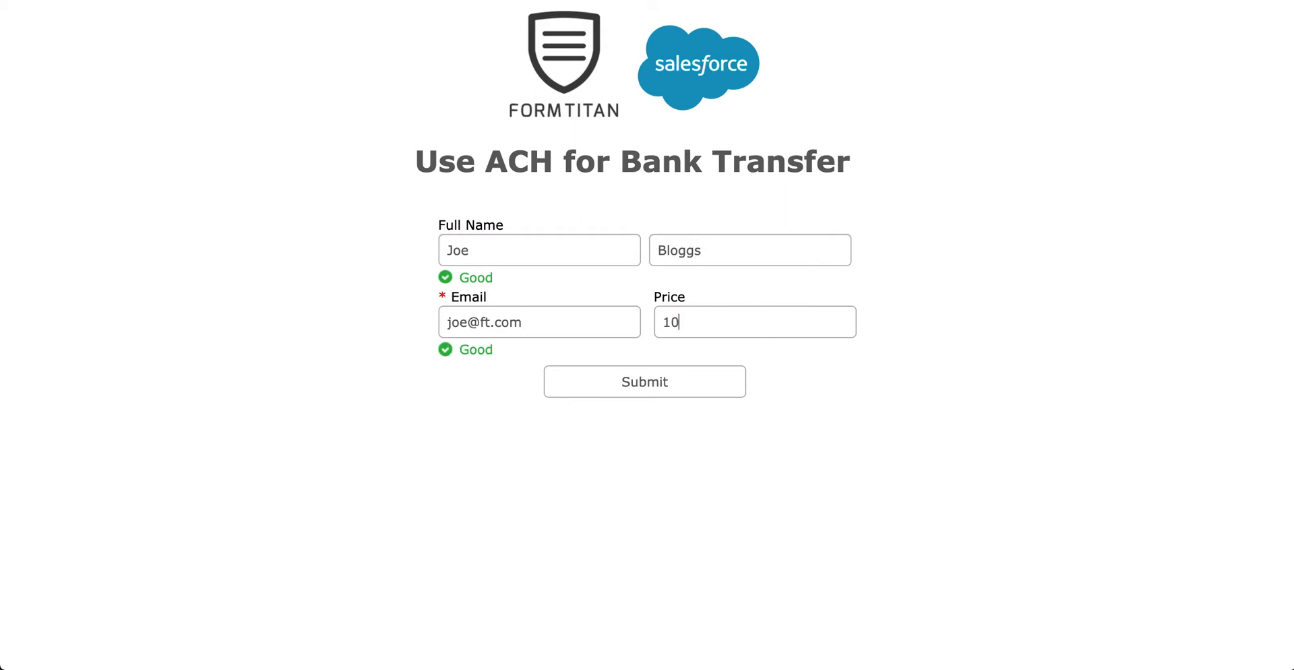
pyautogui.click(644, 381)
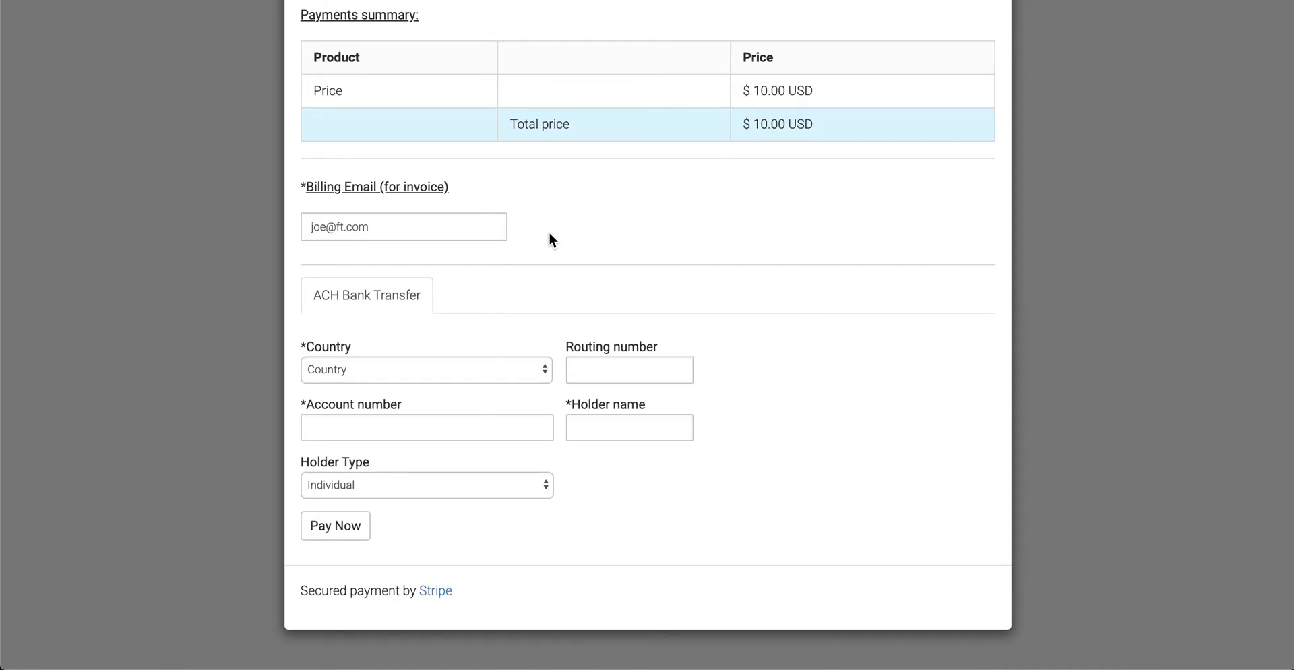
pyautogui.moveTo(588, 150)
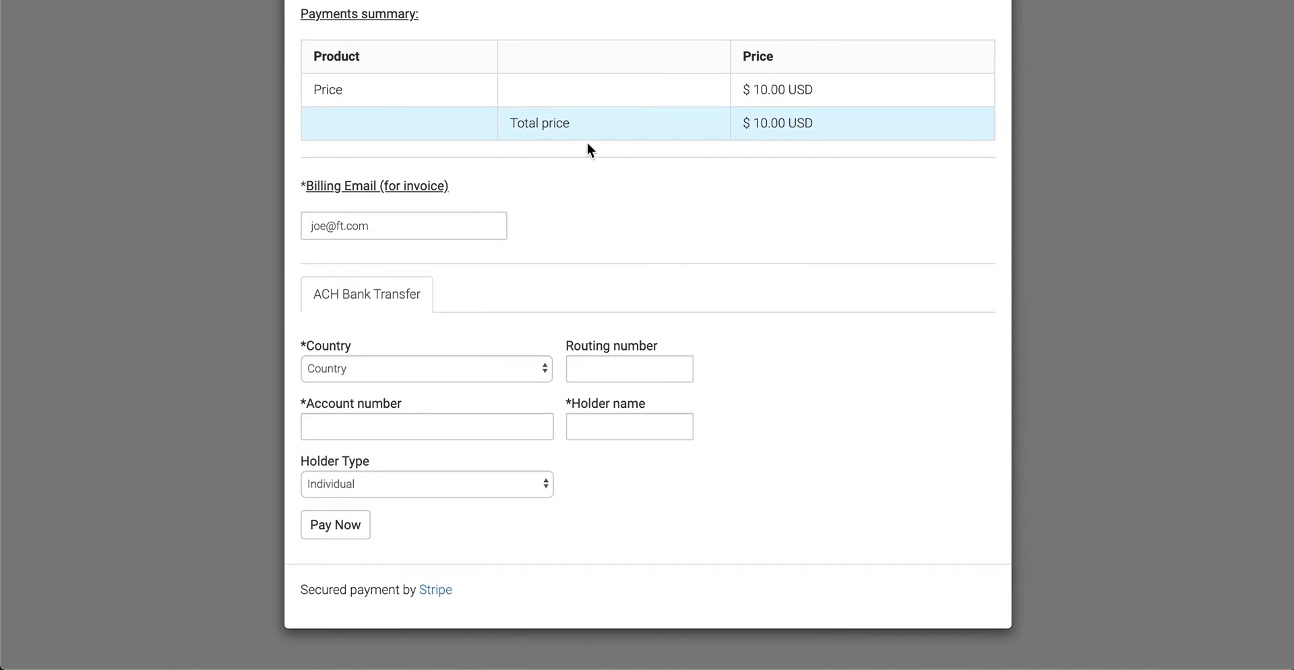
pyautogui.moveTo(793, 122)
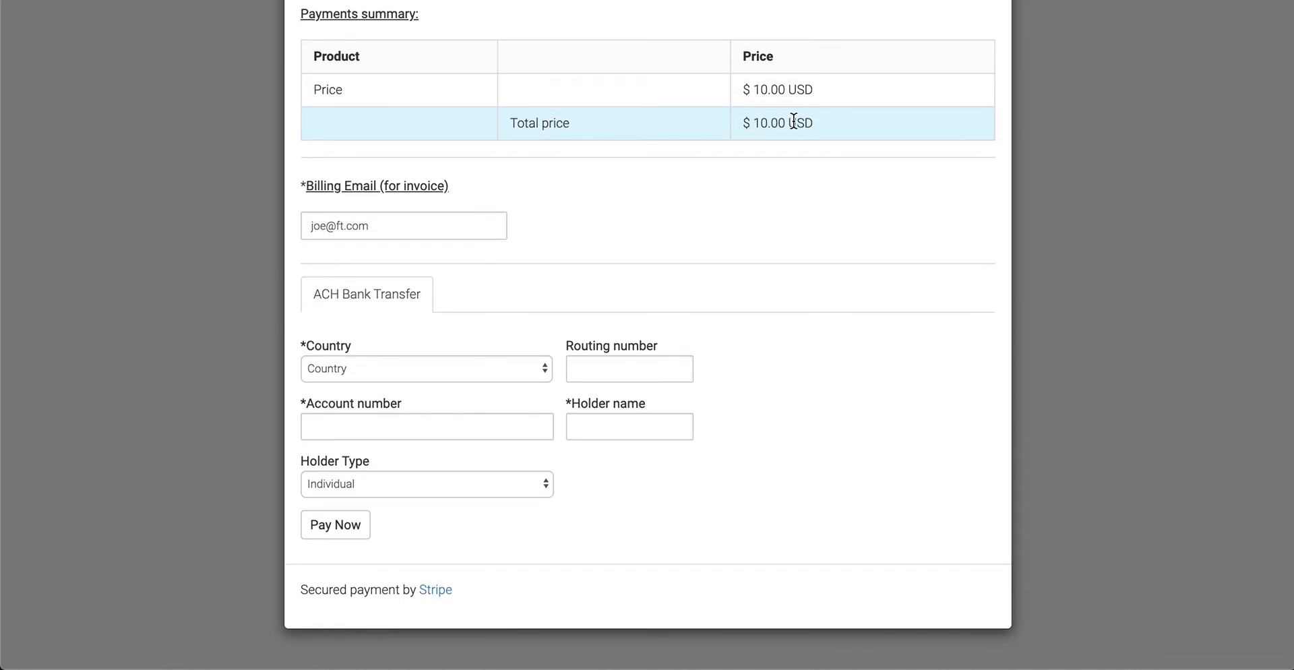
pyautogui.moveTo(883, 278)
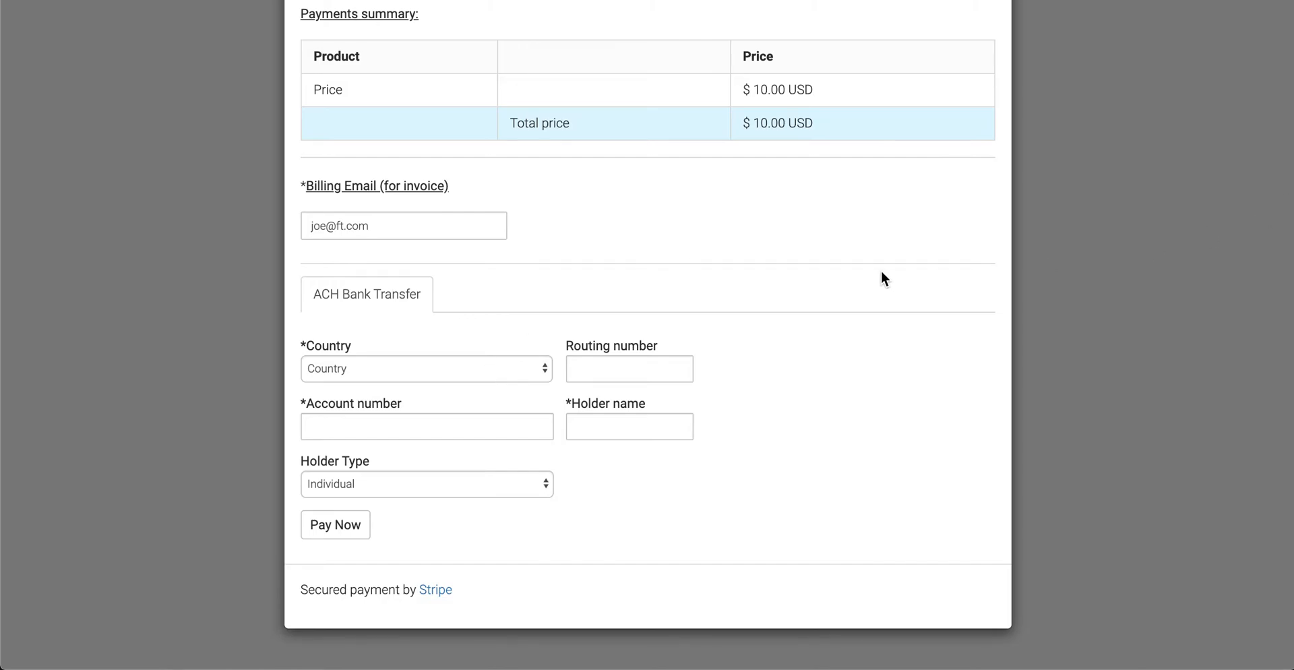
# - Pay with United States bank details, routing number 110000000 and holder name 'Joe Blog'
pyautogui.click(426, 368)
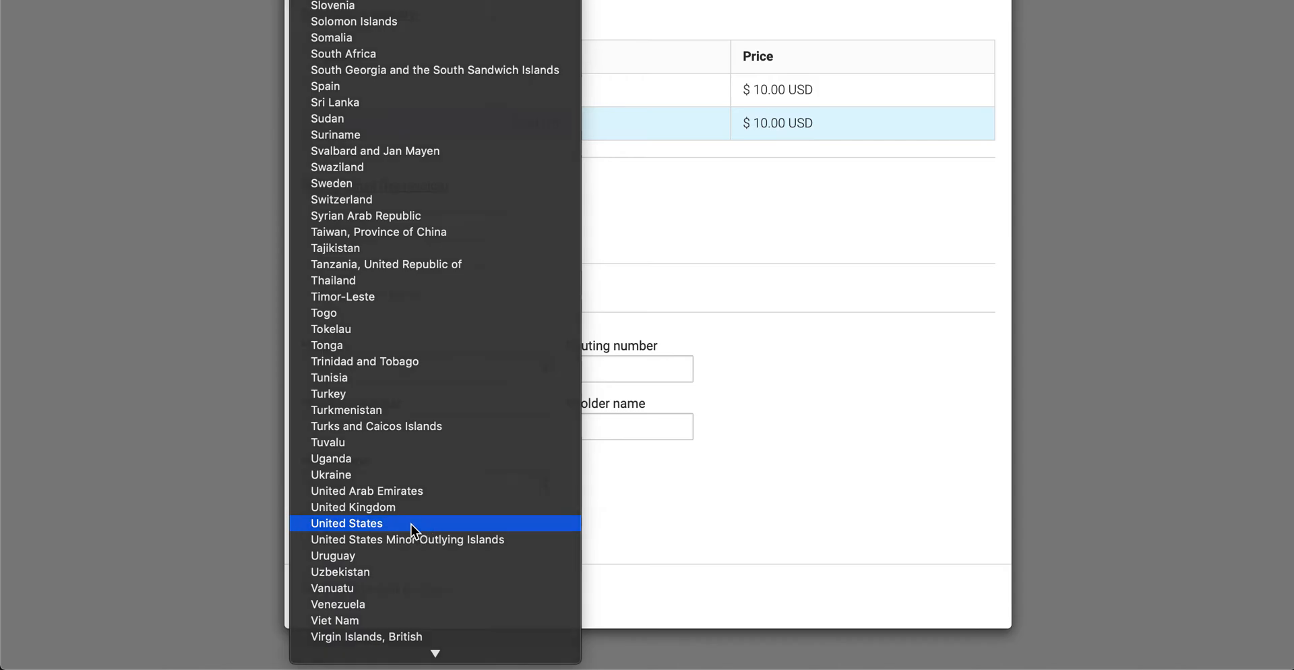
pyautogui.click(346, 522)
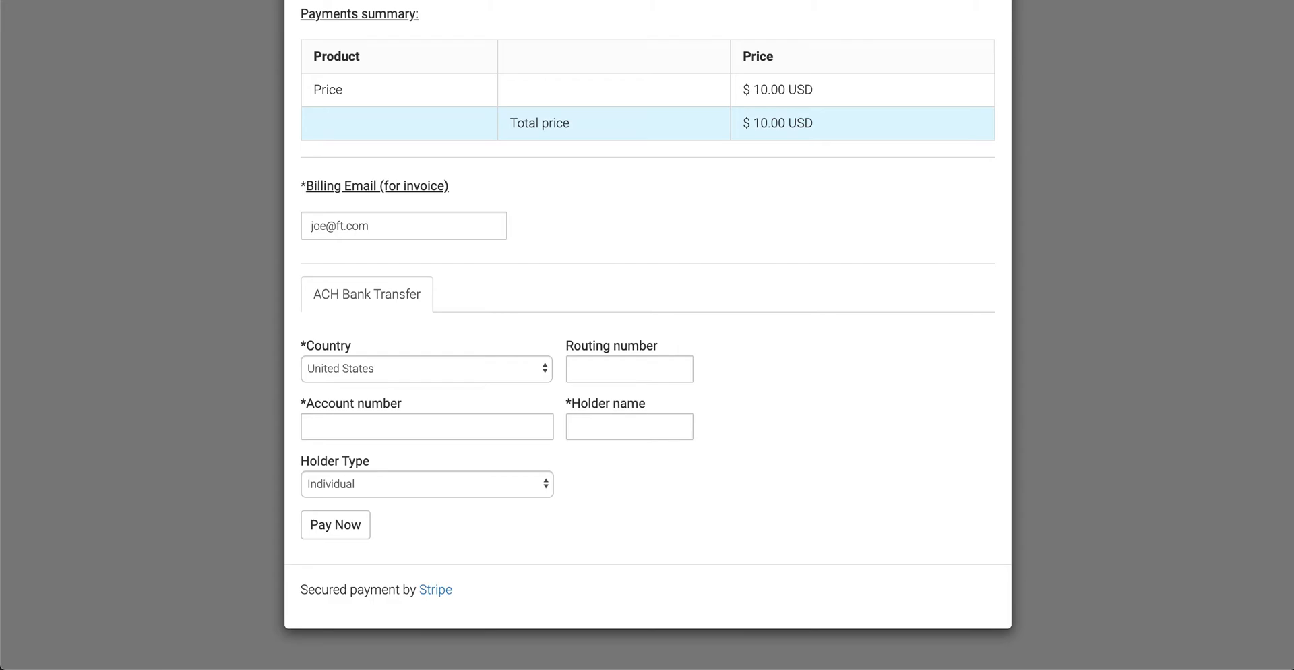
pyautogui.write('110000000')
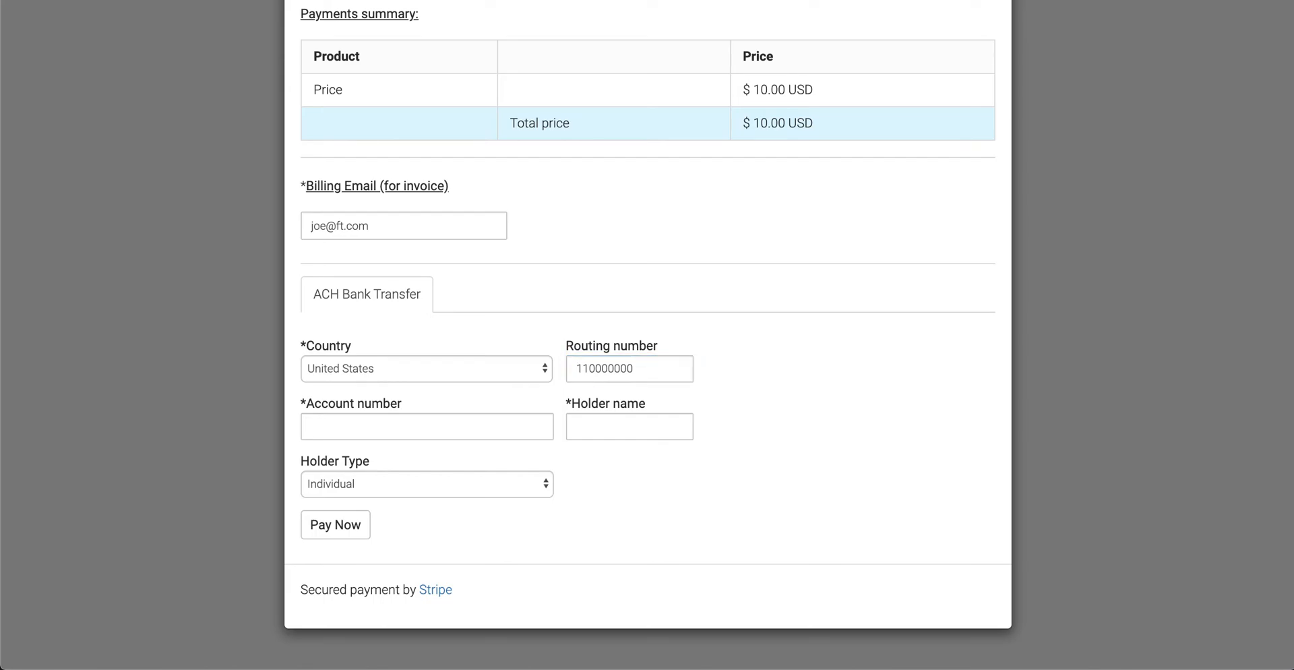
pyautogui.moveTo(841, 331)
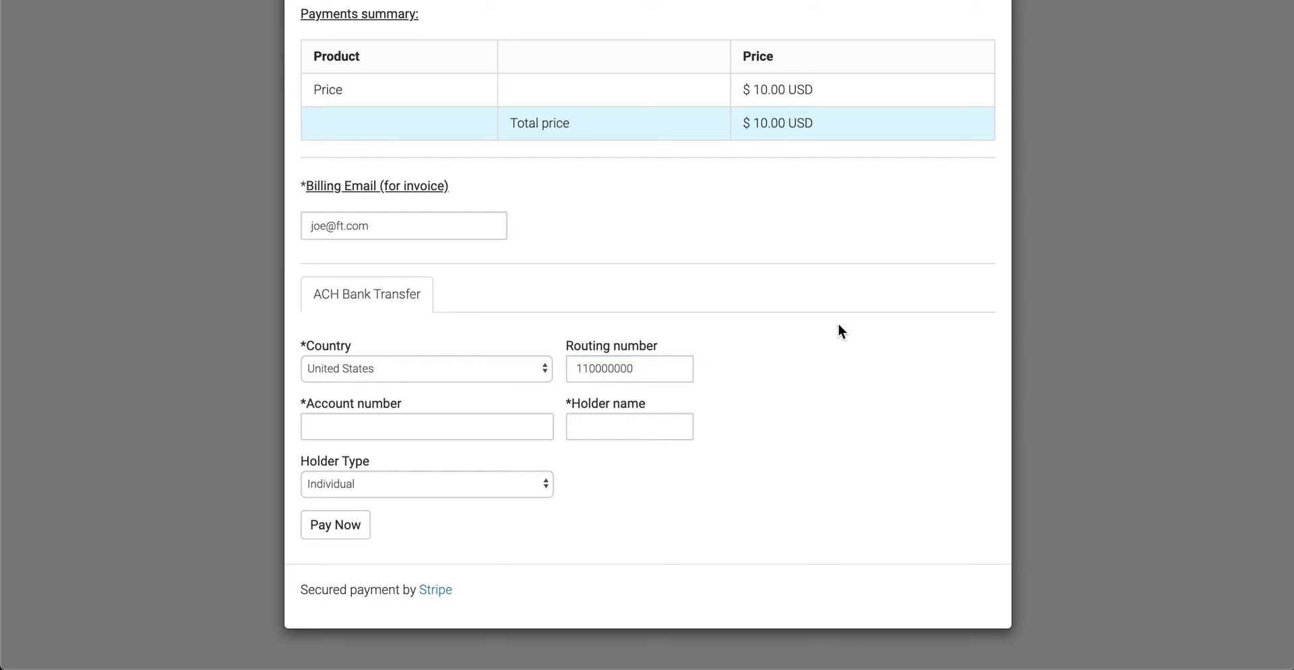
pyautogui.click(629, 426)
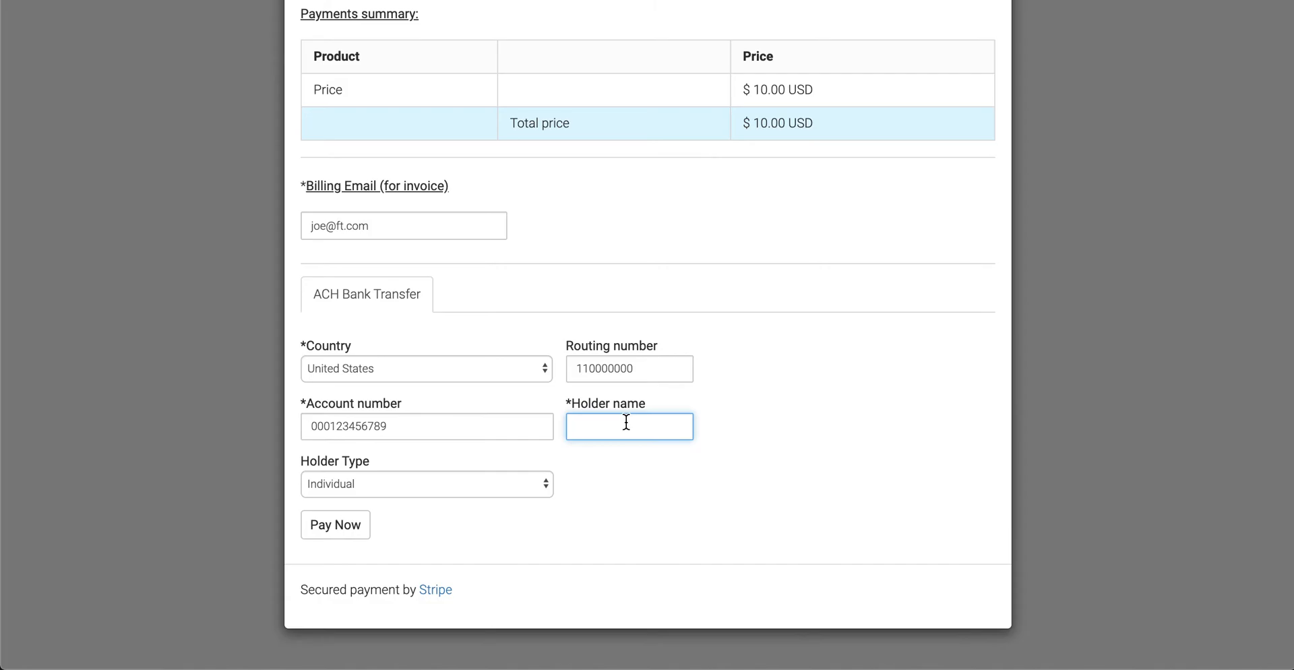
pyautogui.write('Joe Blog')
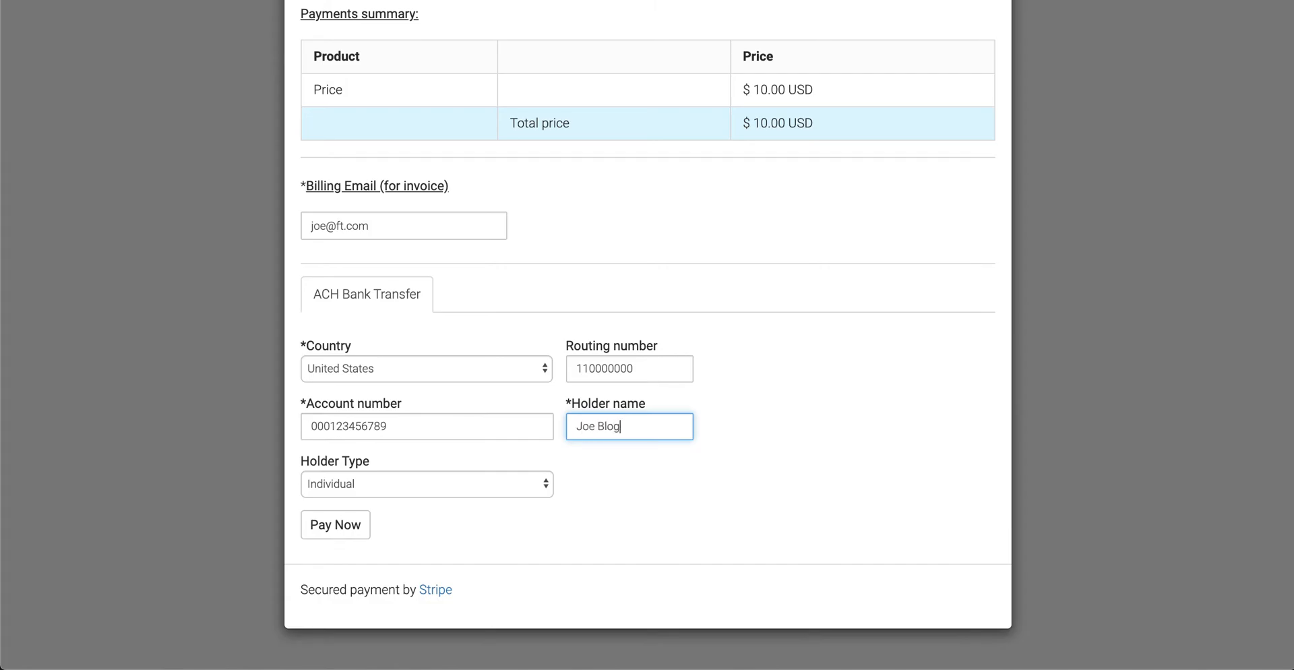
pyautogui.click(335, 523)
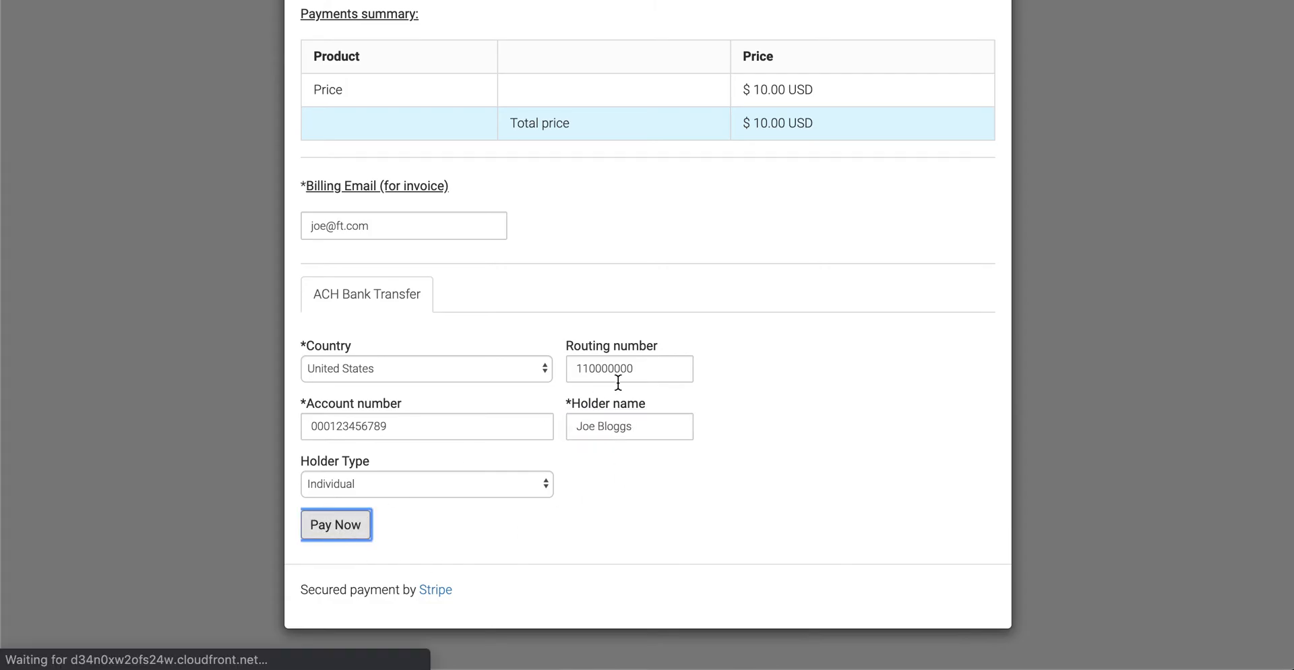
# - Verify the bank account with microdeposit amounts 32 and 45 and submit
pyautogui.click(336, 524)
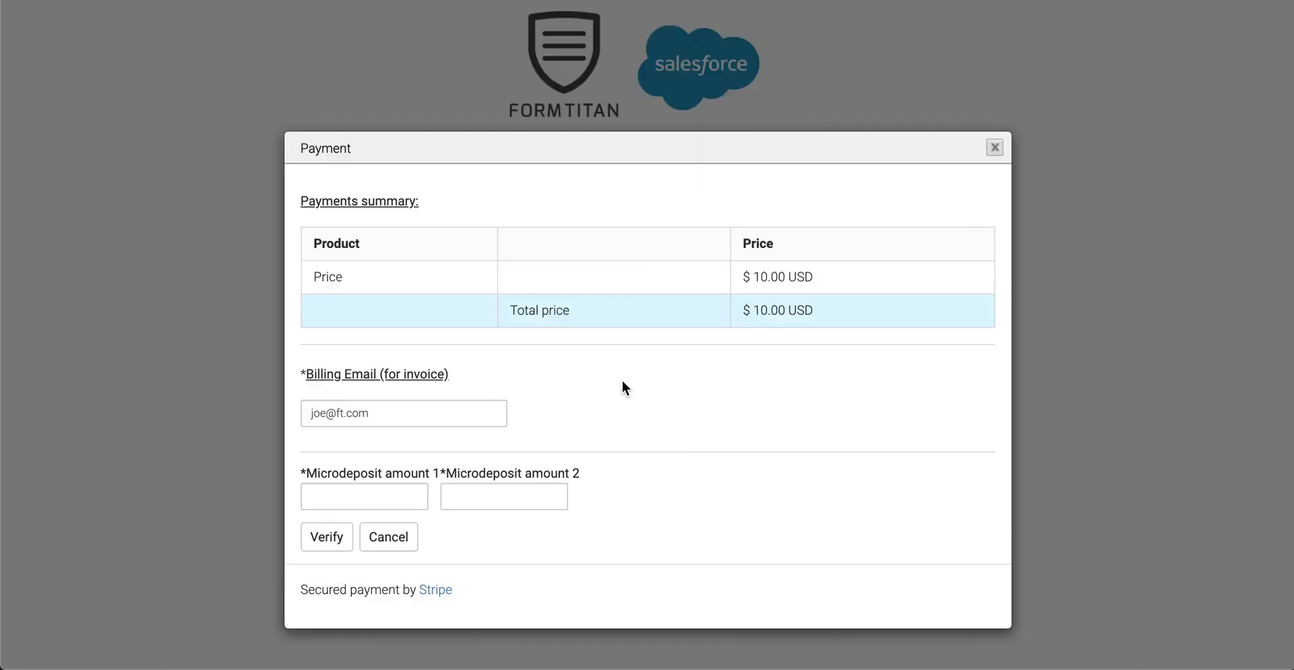
pyautogui.moveTo(526, 465)
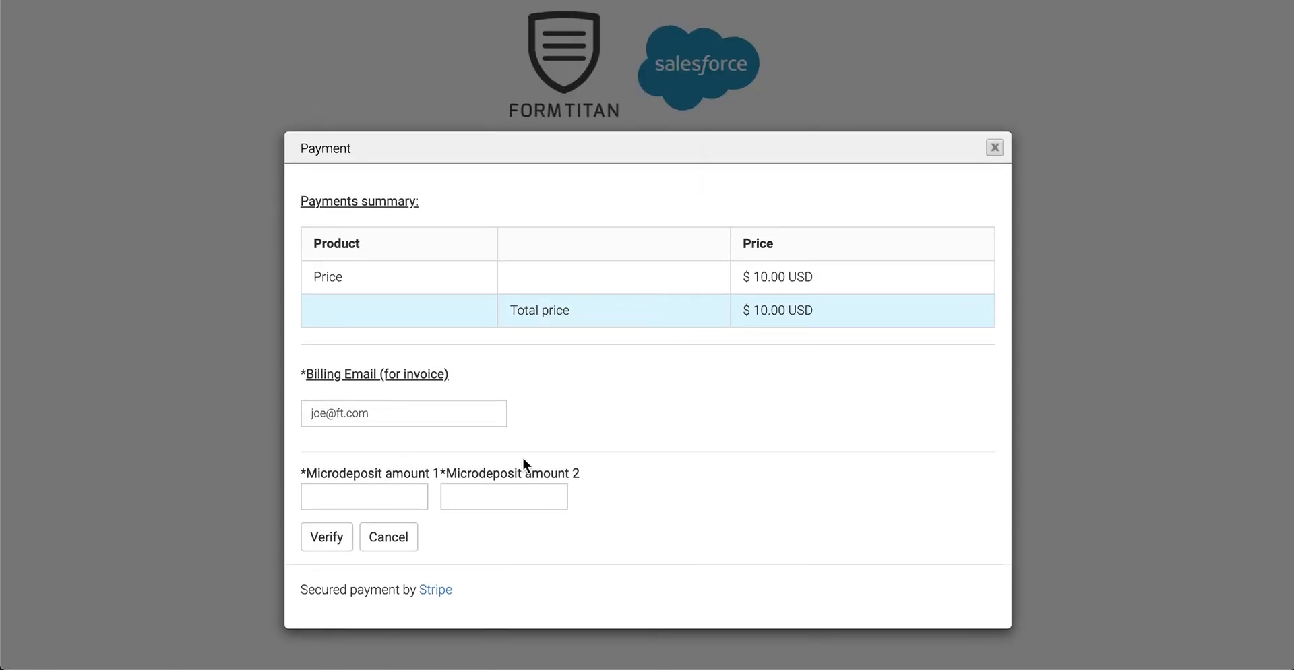
pyautogui.click(503, 496)
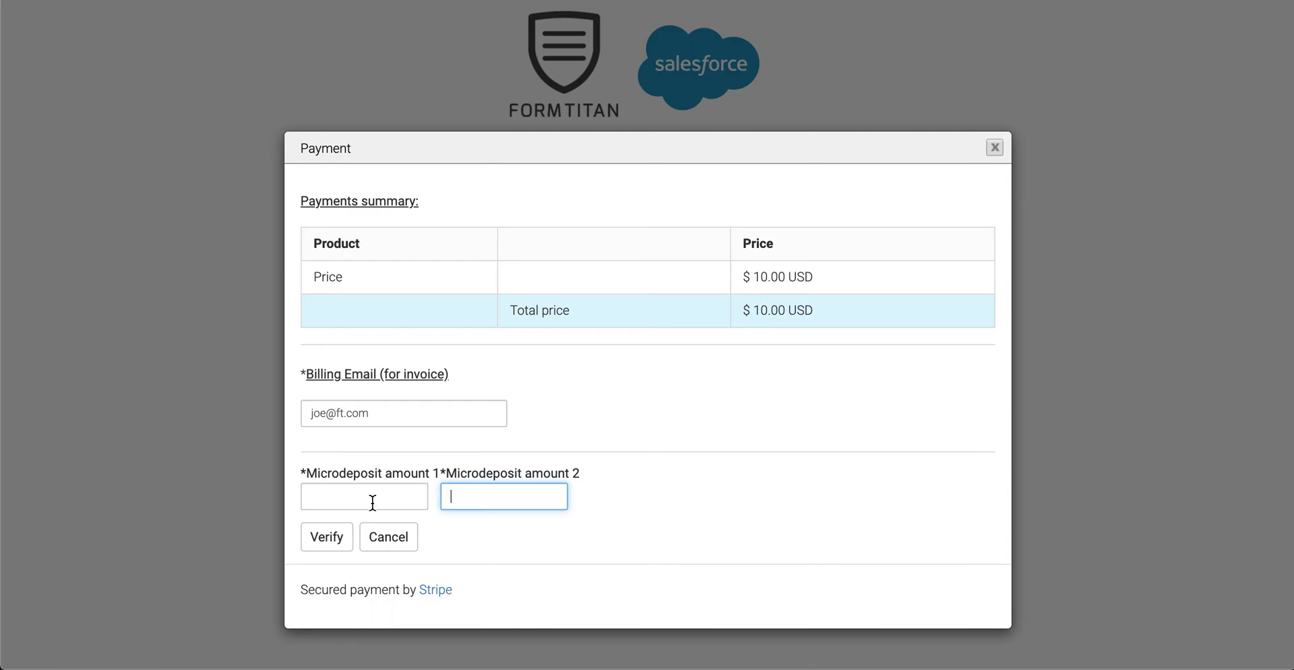
pyautogui.moveTo(372, 503)
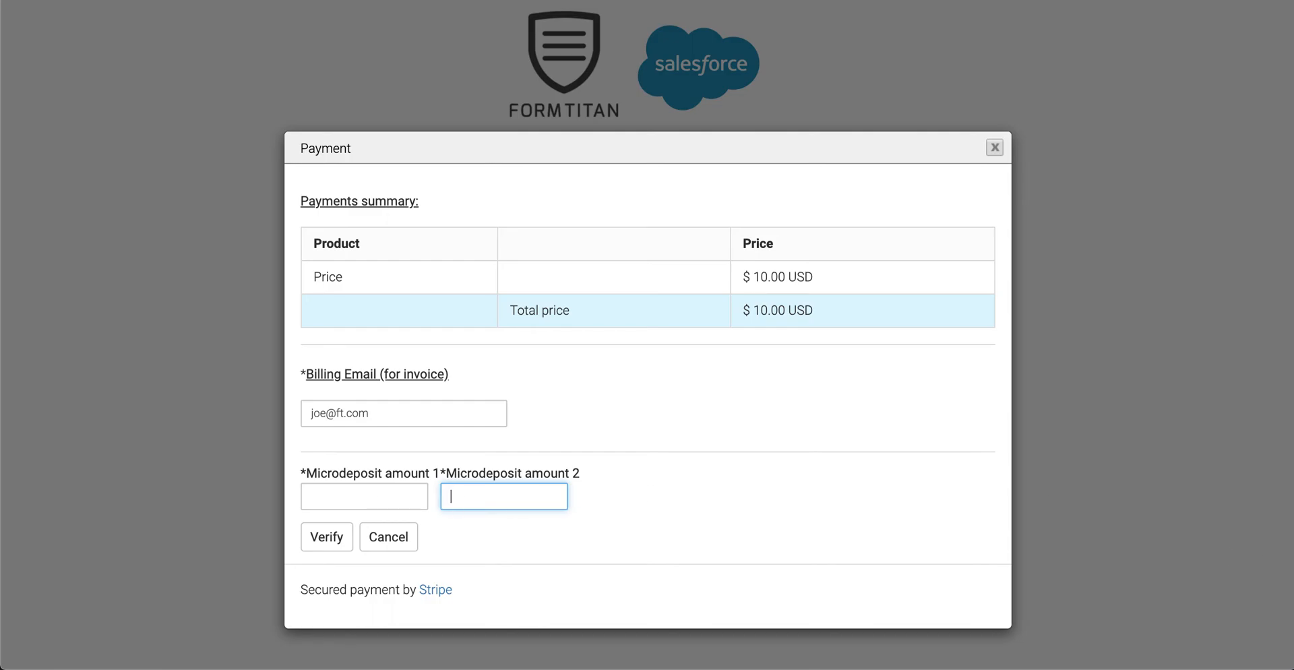
pyautogui.click(364, 496)
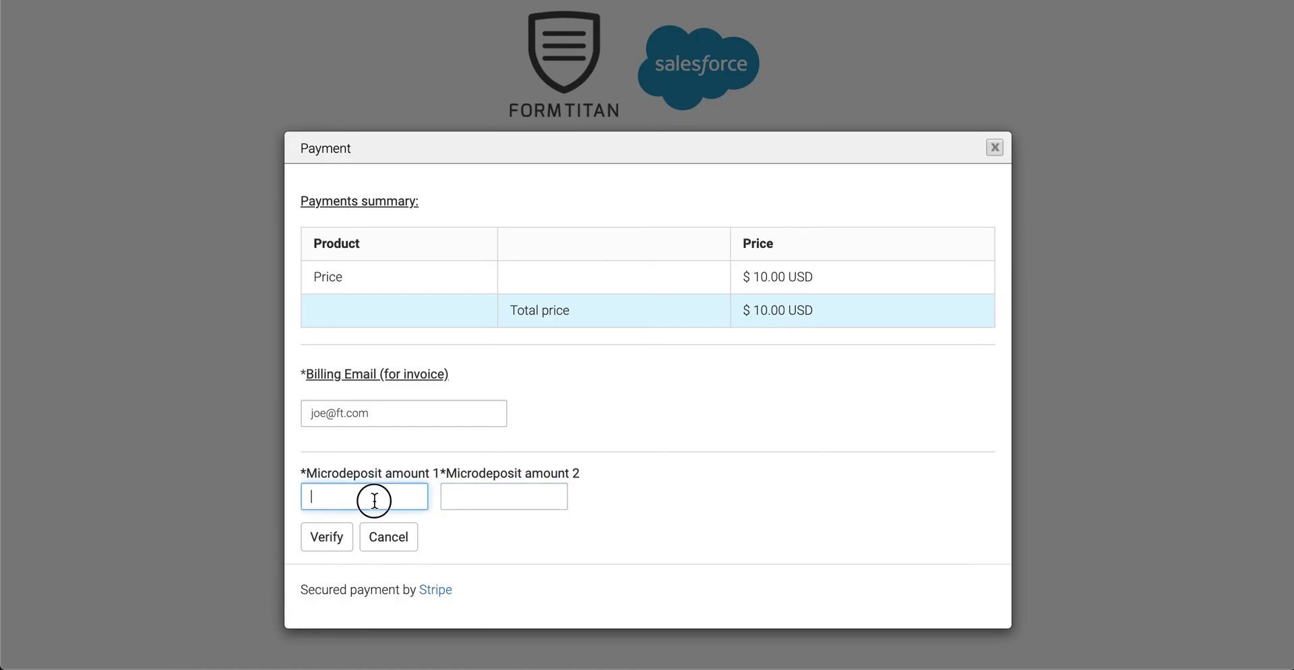
pyautogui.moveTo(373, 500)
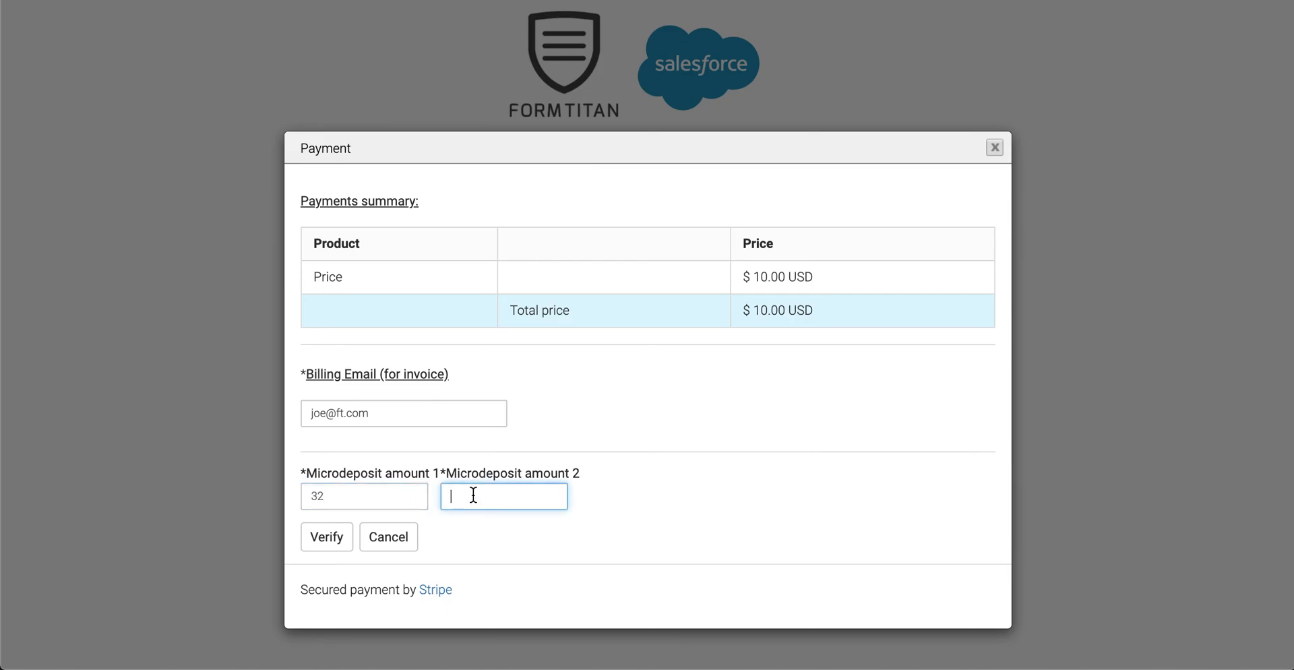
pyautogui.write('45')
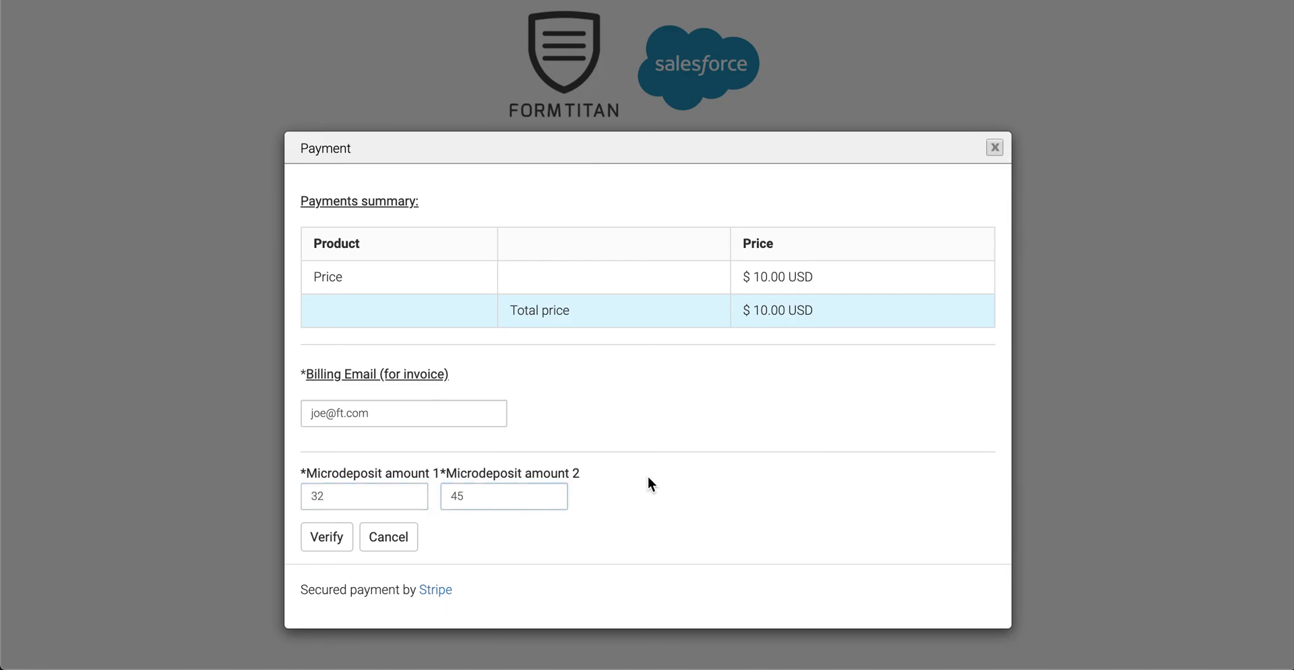
pyautogui.click(326, 537)
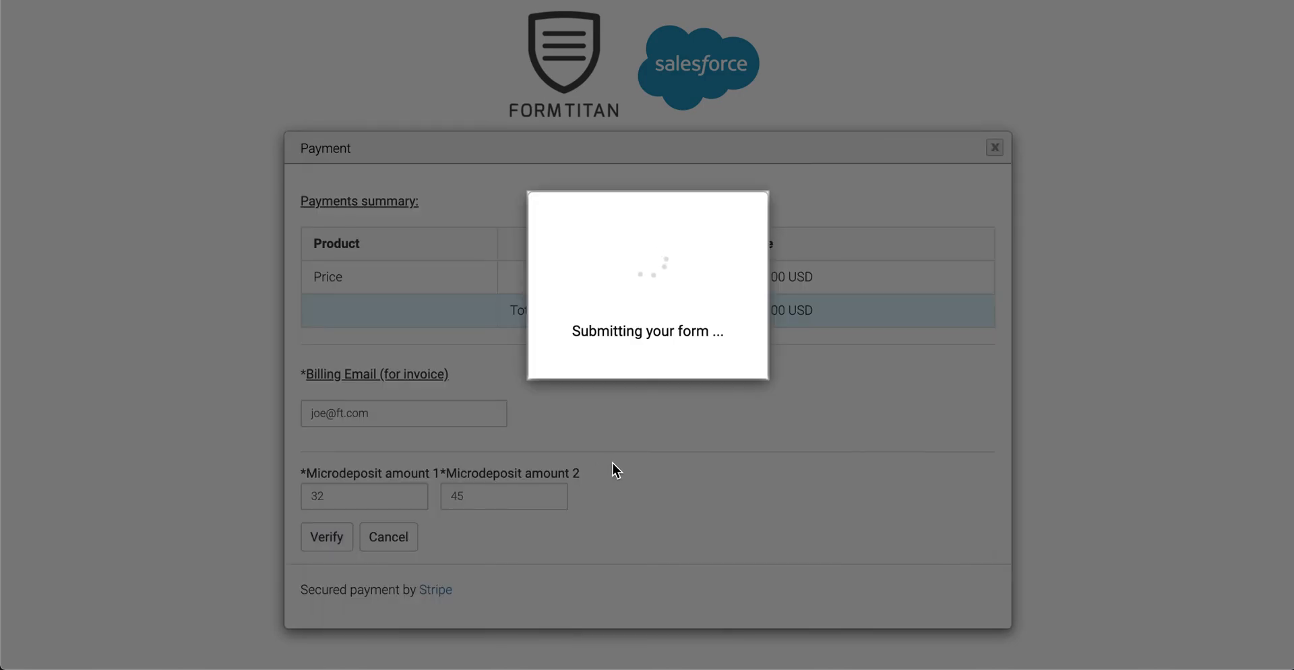